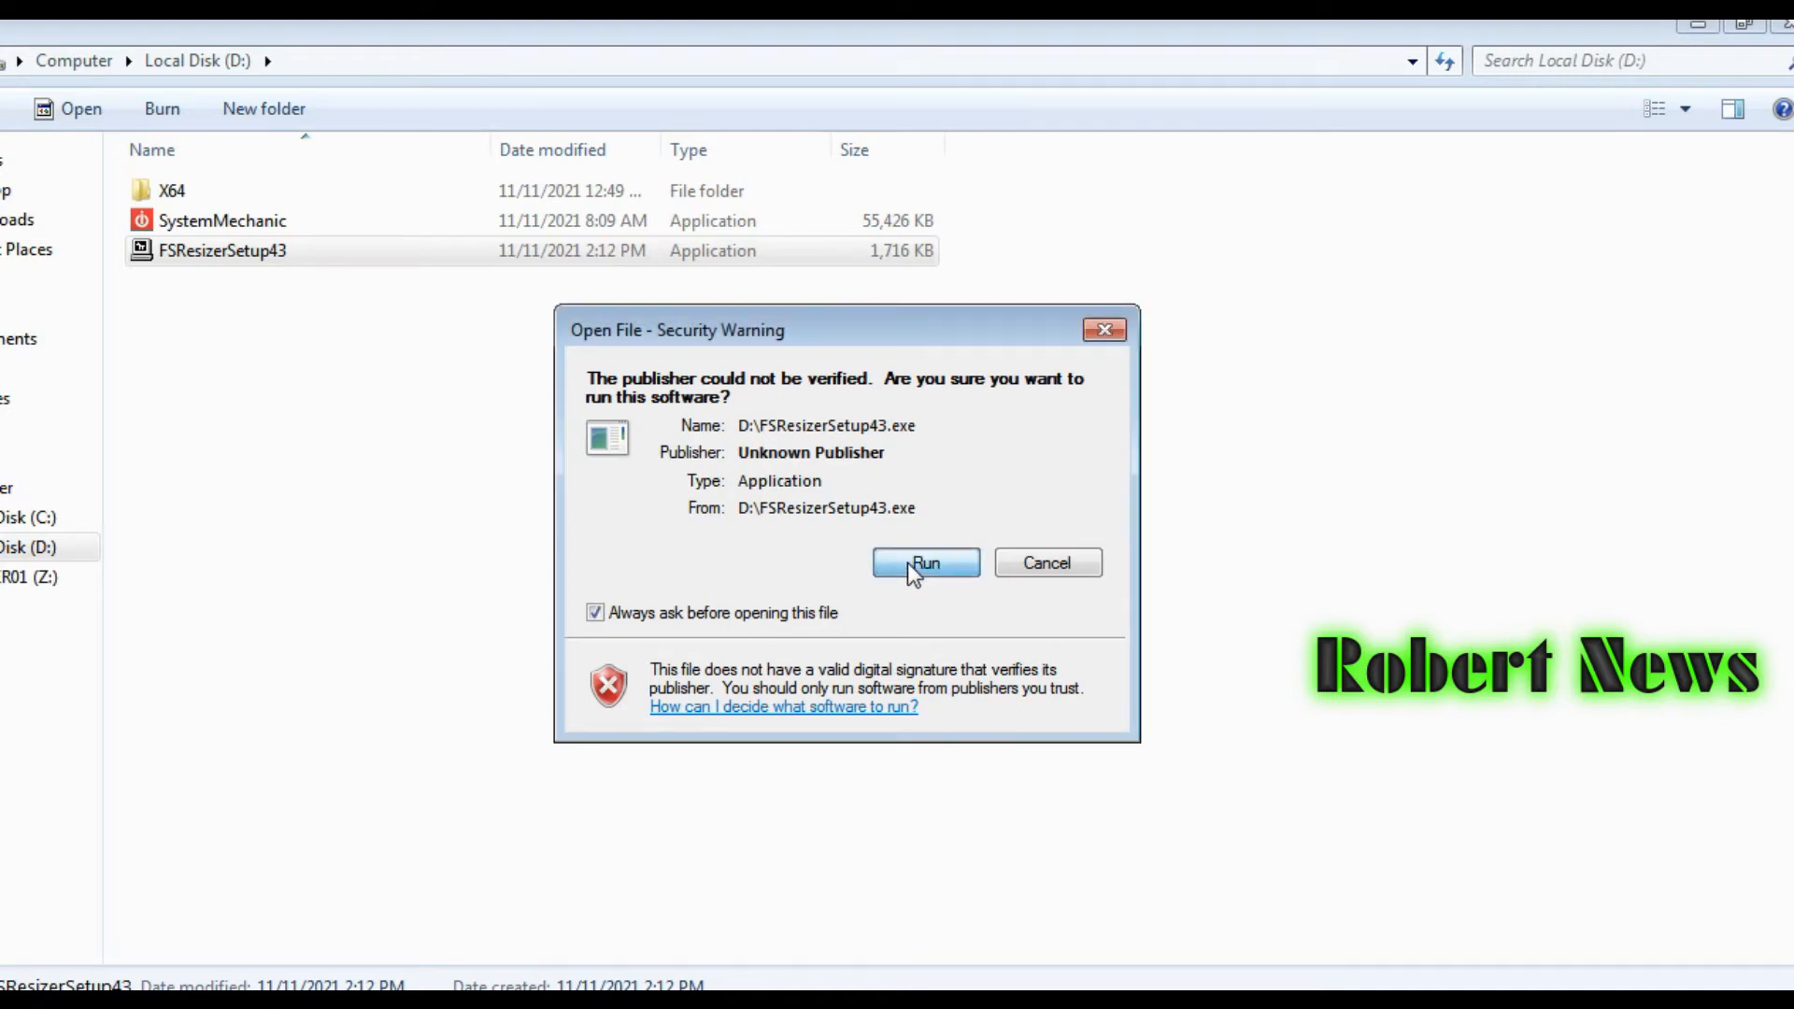
- Run the installer, accept the default folder, and finish setup so FastStone Photo Resizer 4.3 launches
click(925, 562)
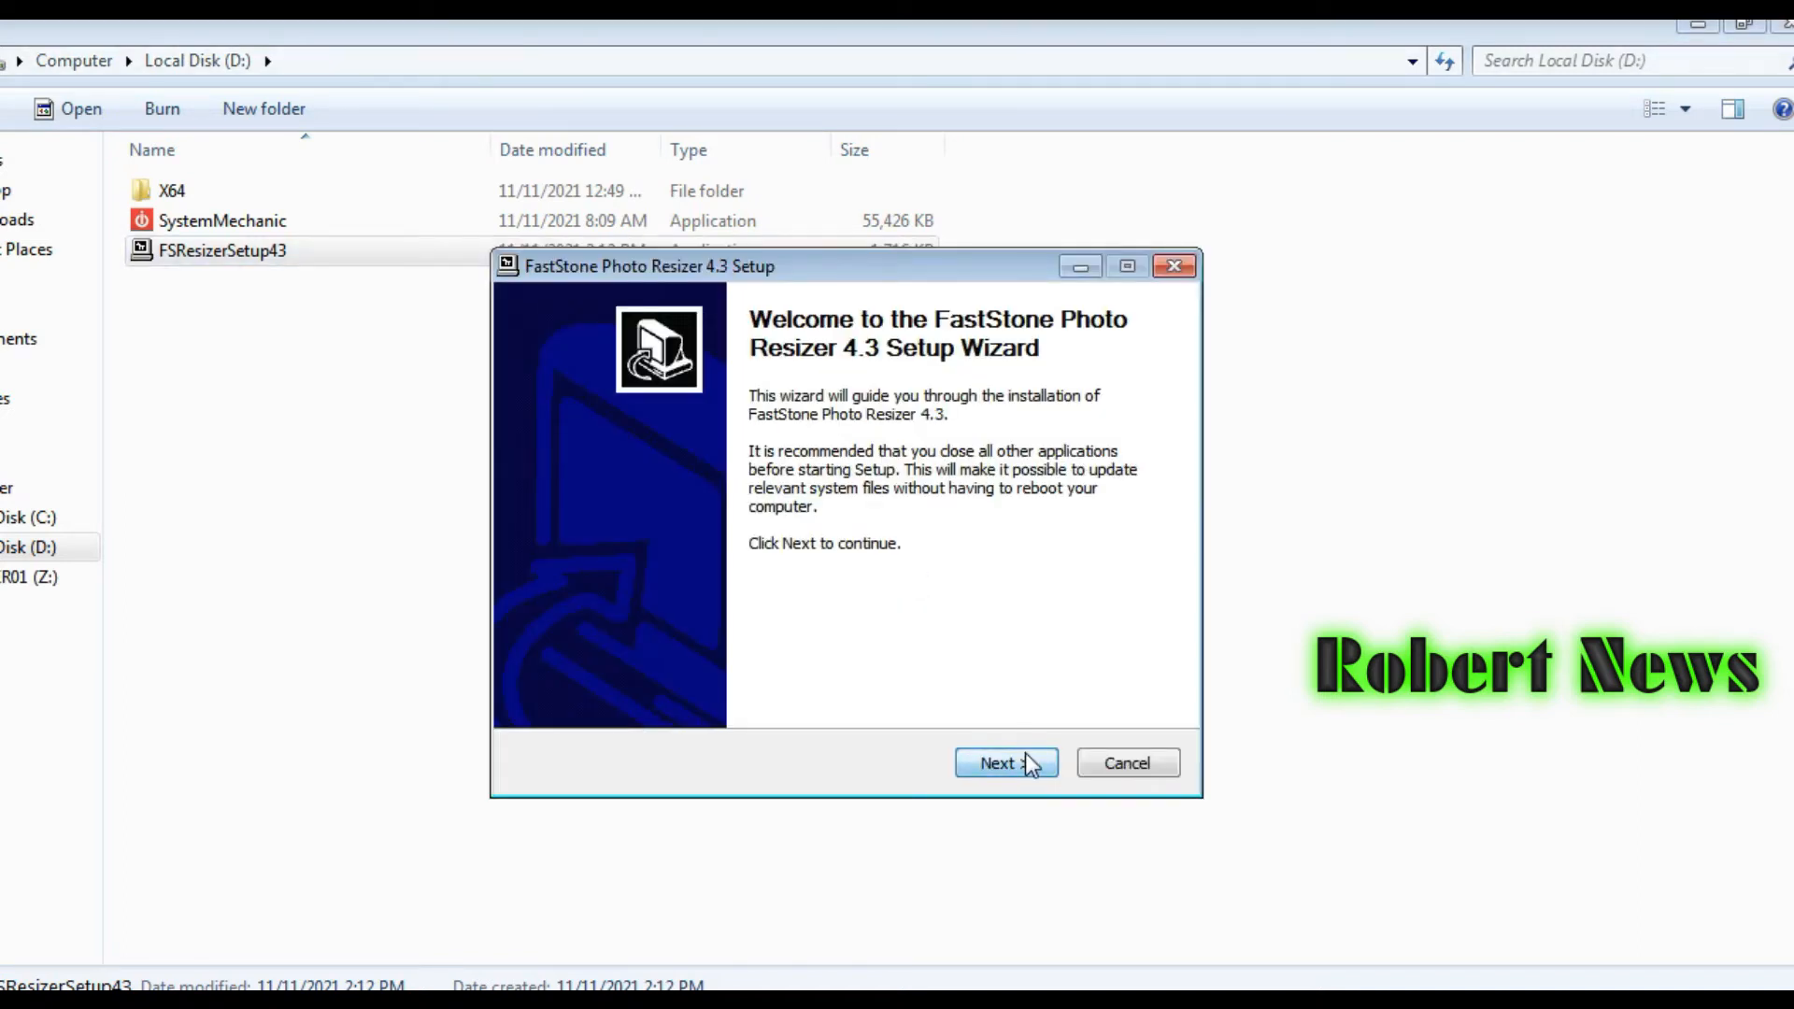
click(1005, 763)
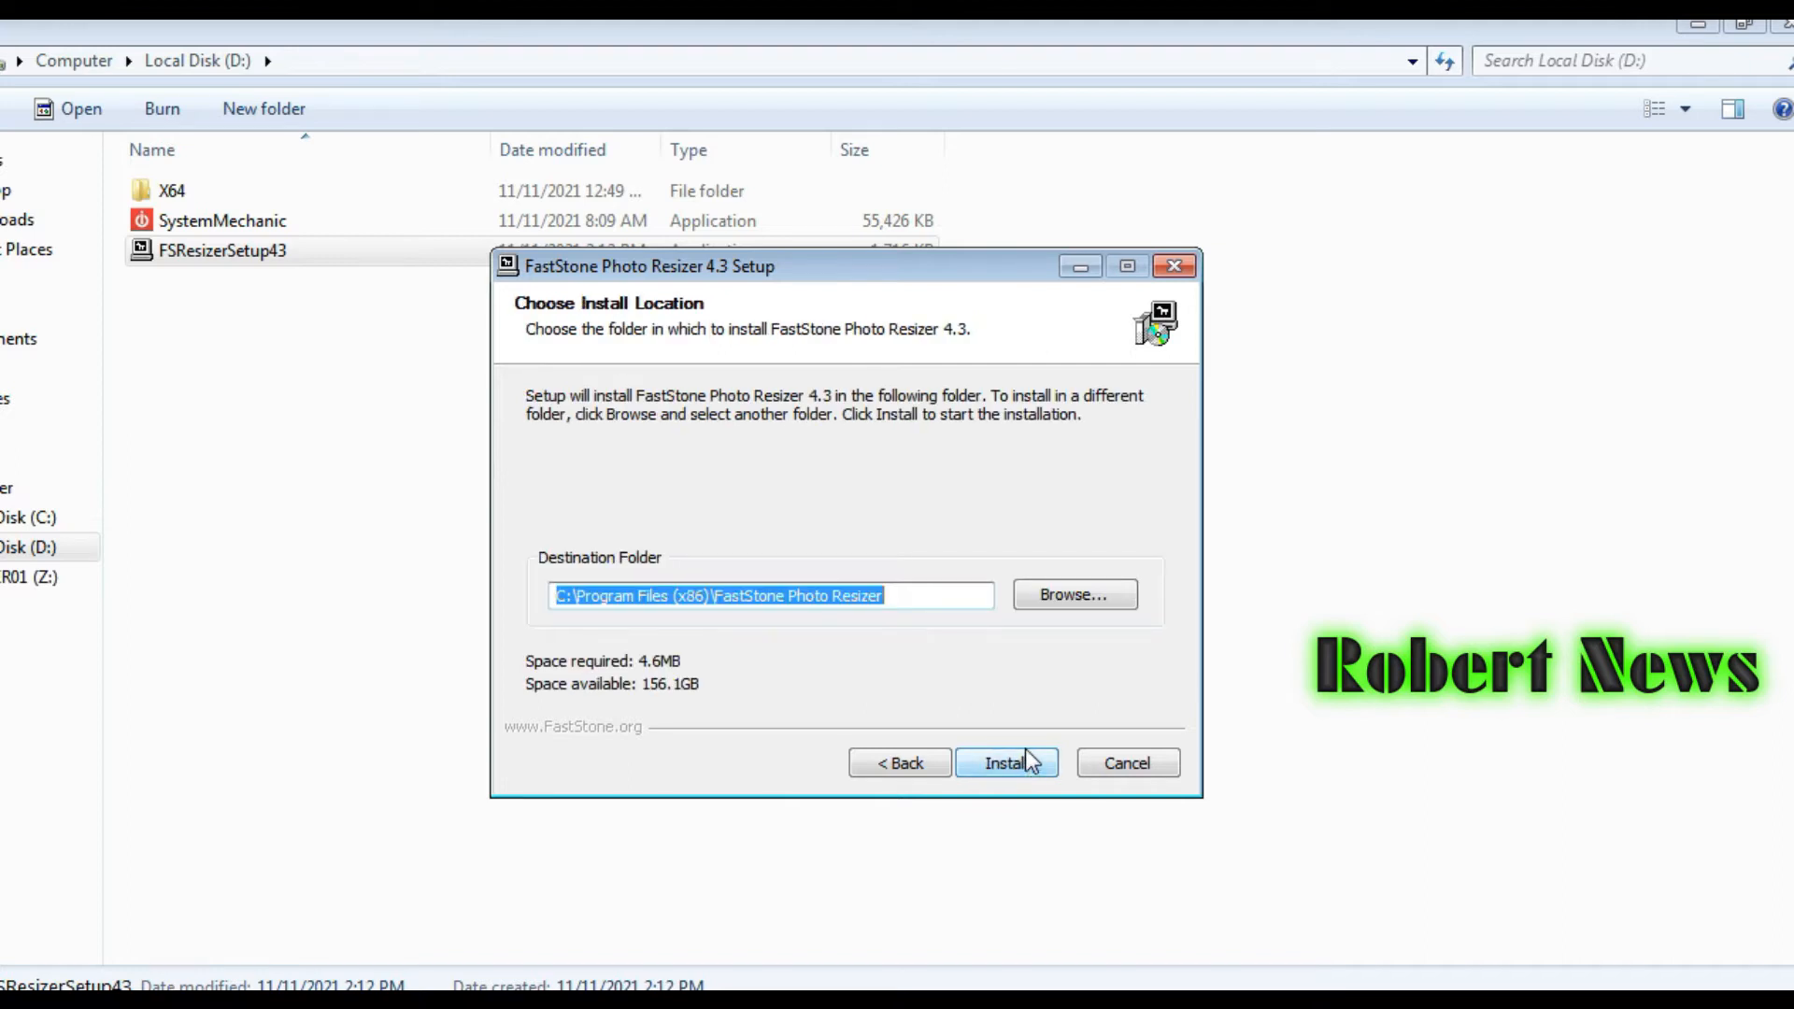
click(1006, 763)
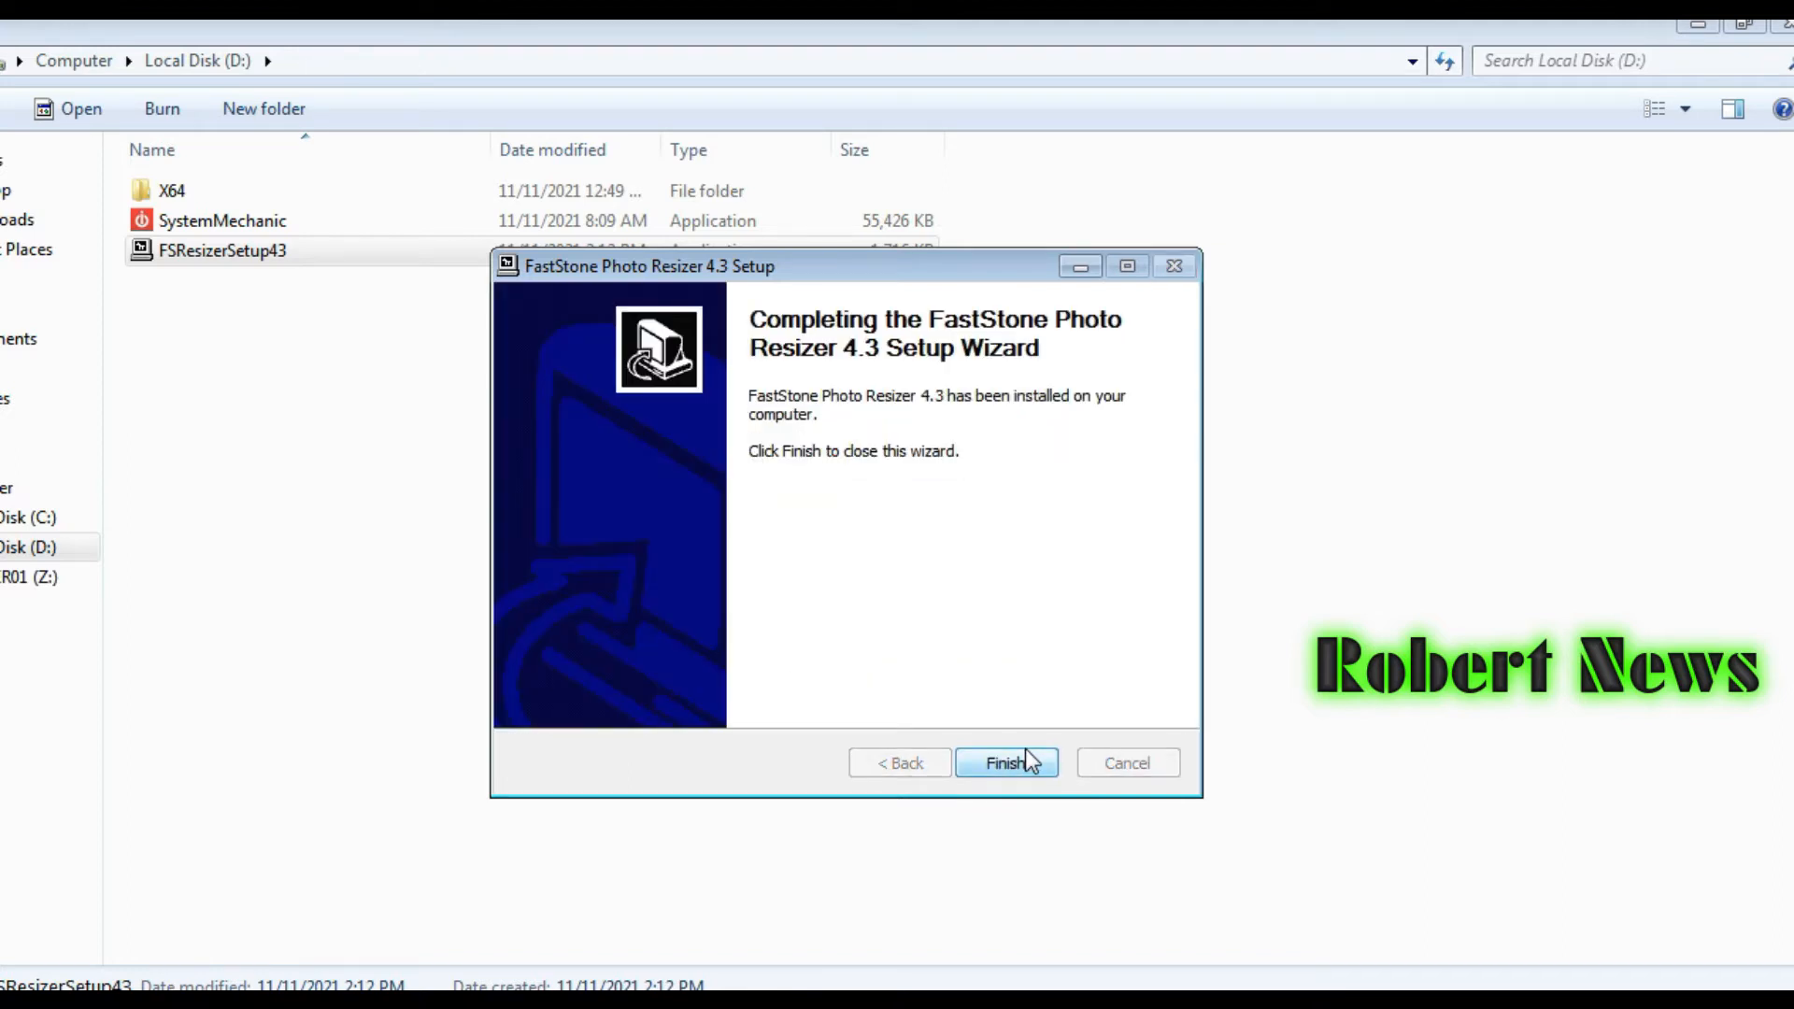
click(1005, 763)
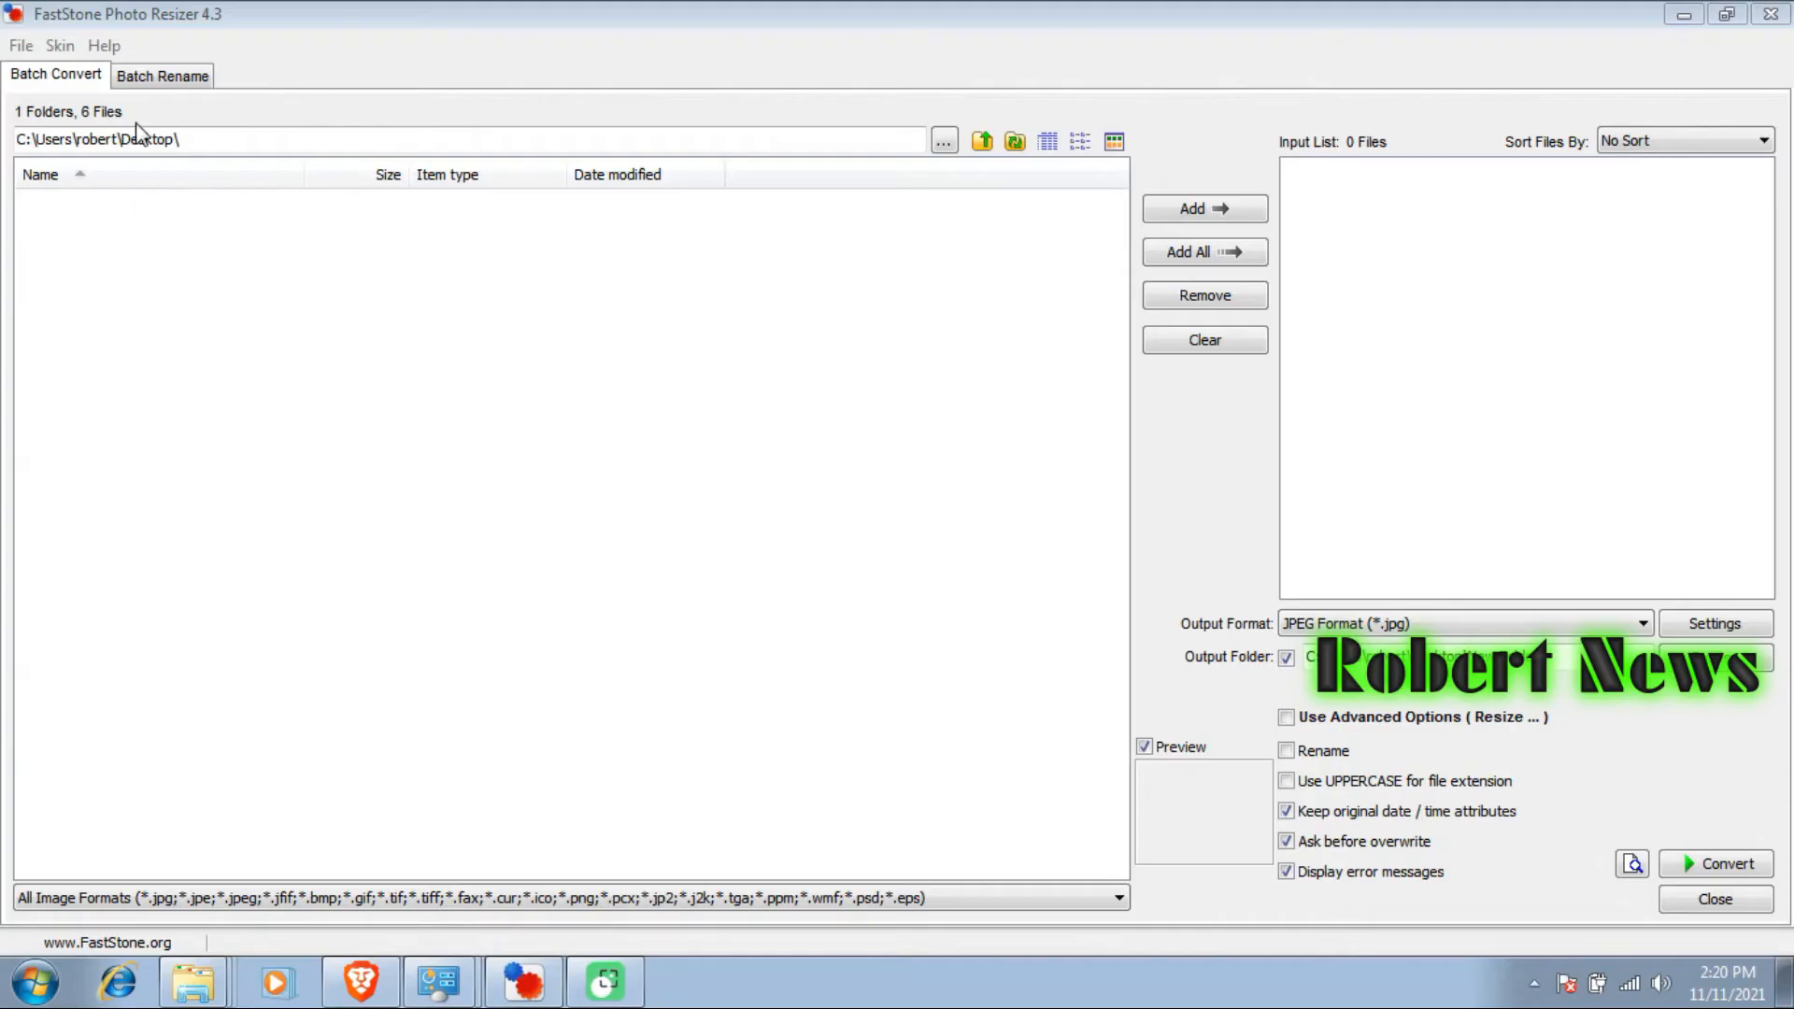
- Add the three Desktop JPEGs to the input list for conversion
click(1204, 208)
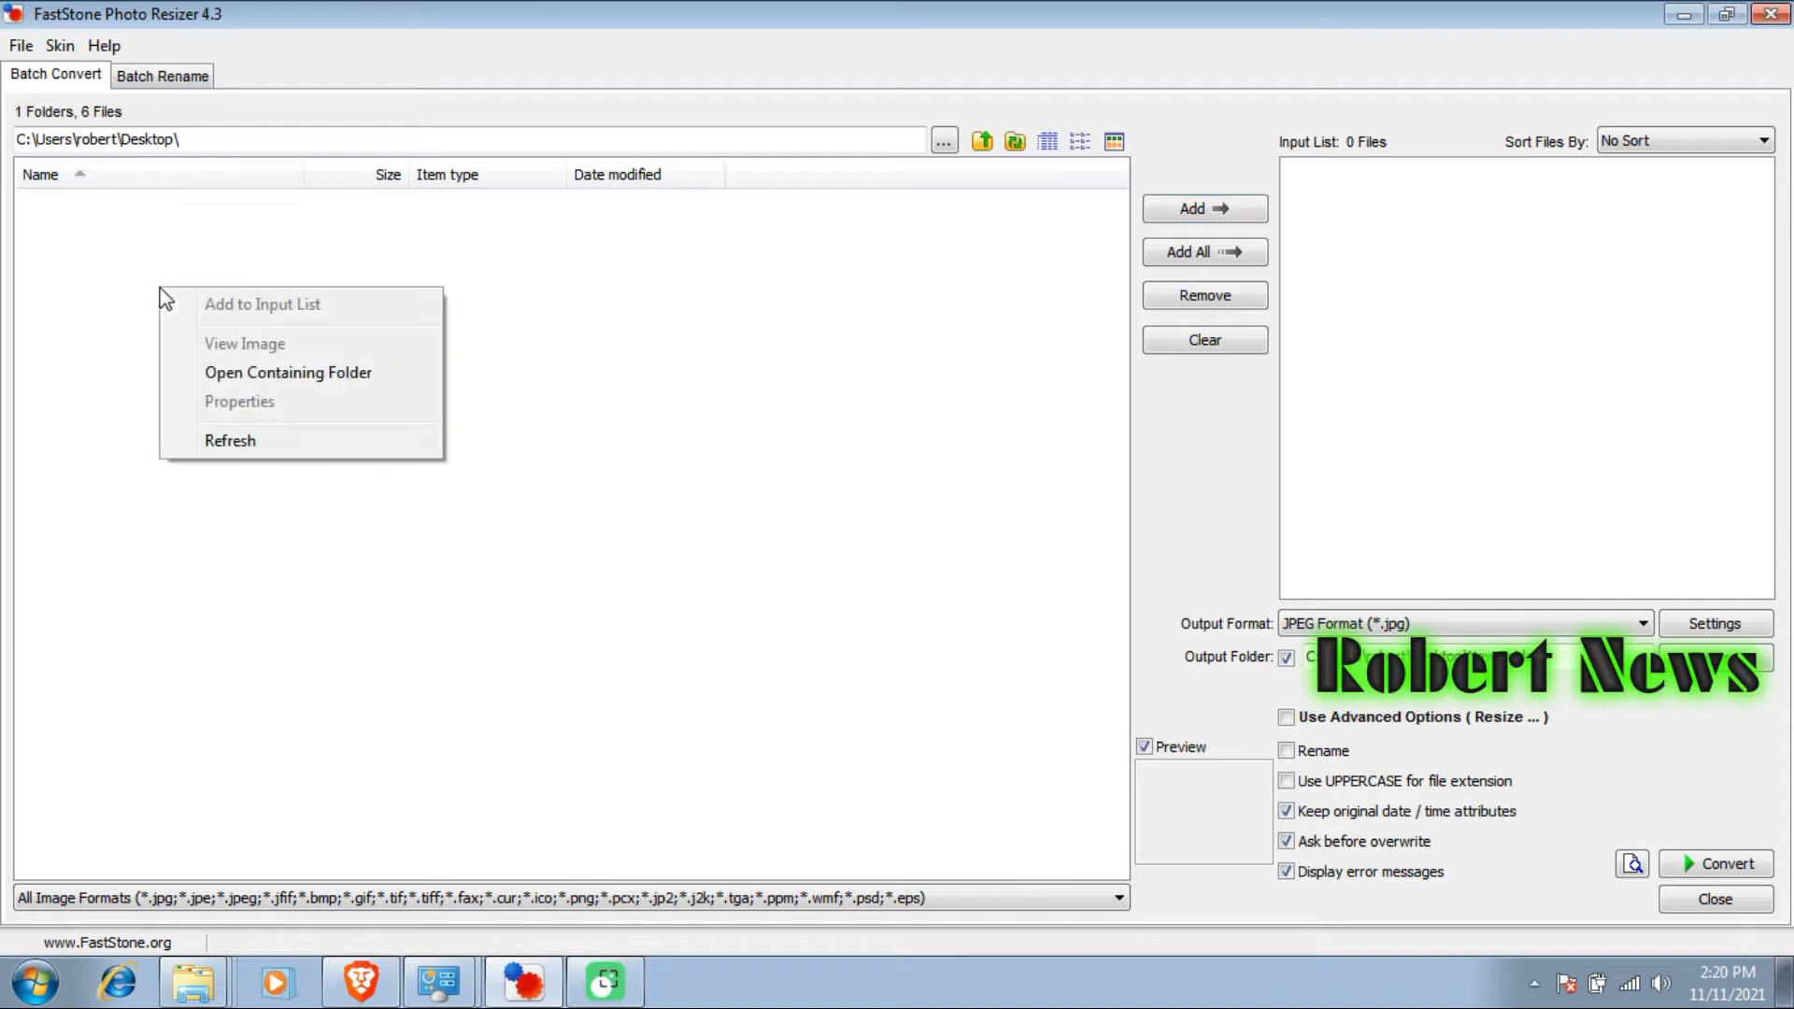
mouse_move(189, 267)
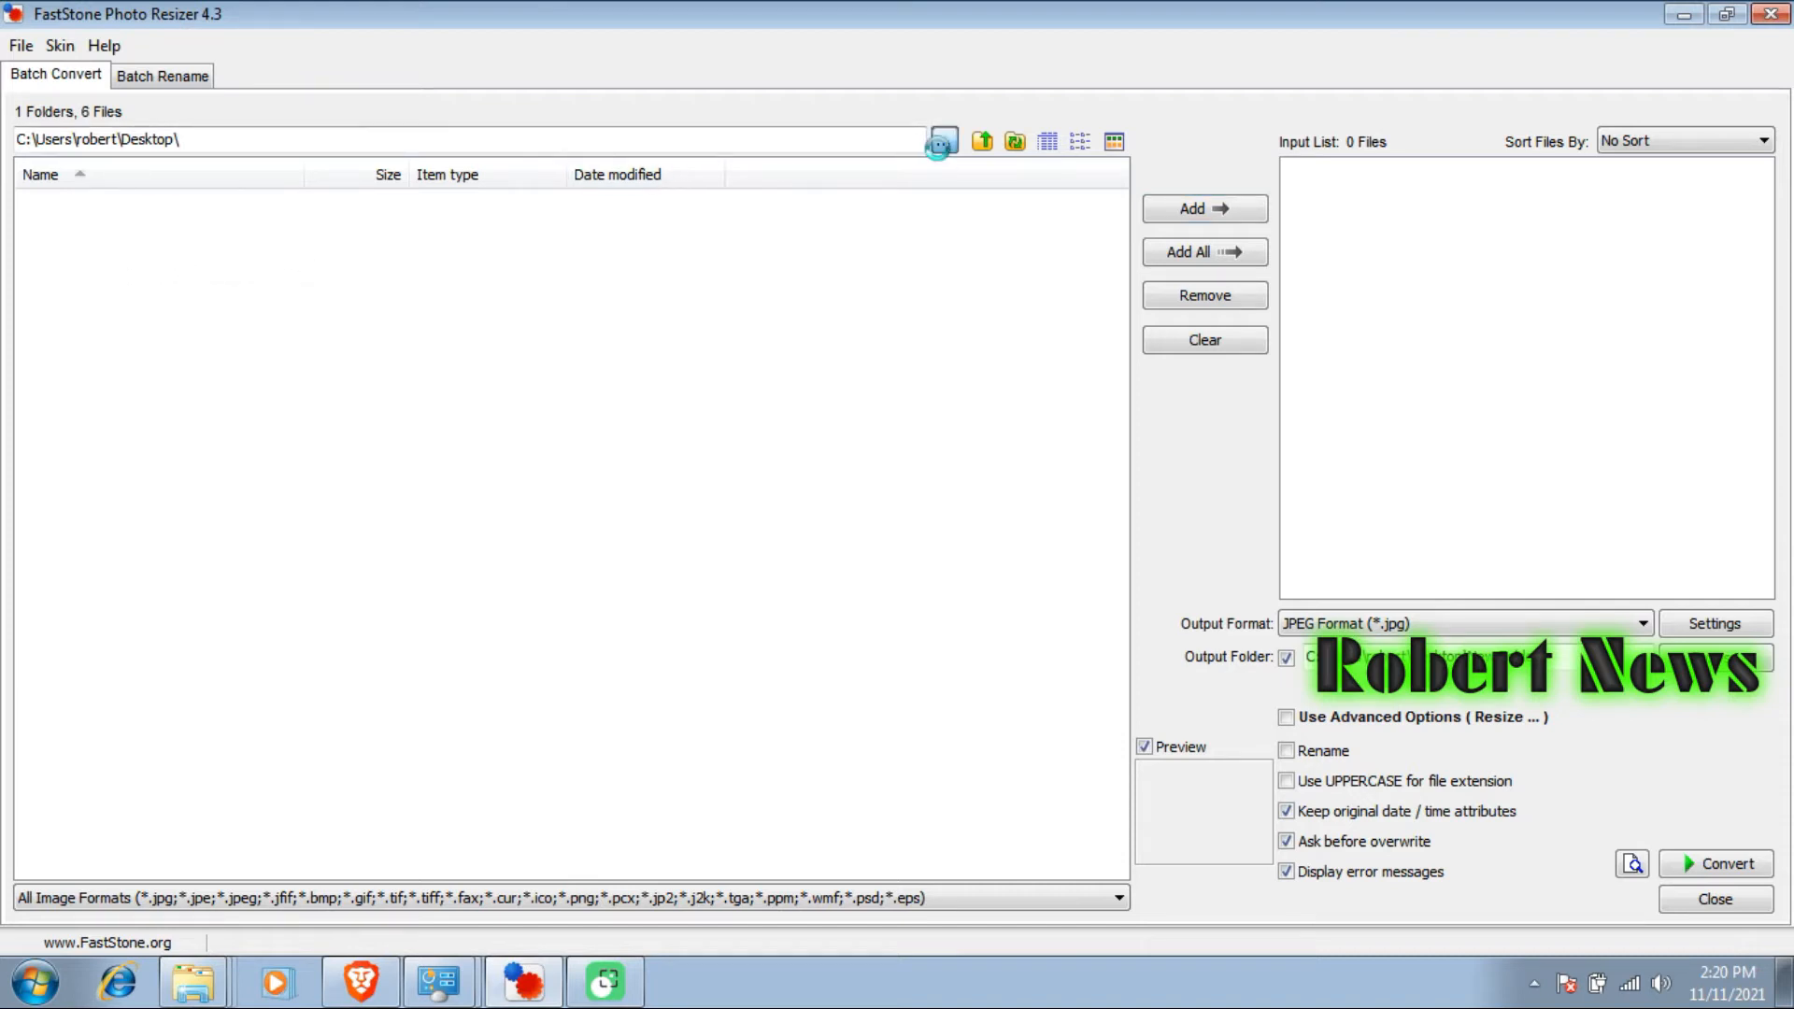
click(940, 140)
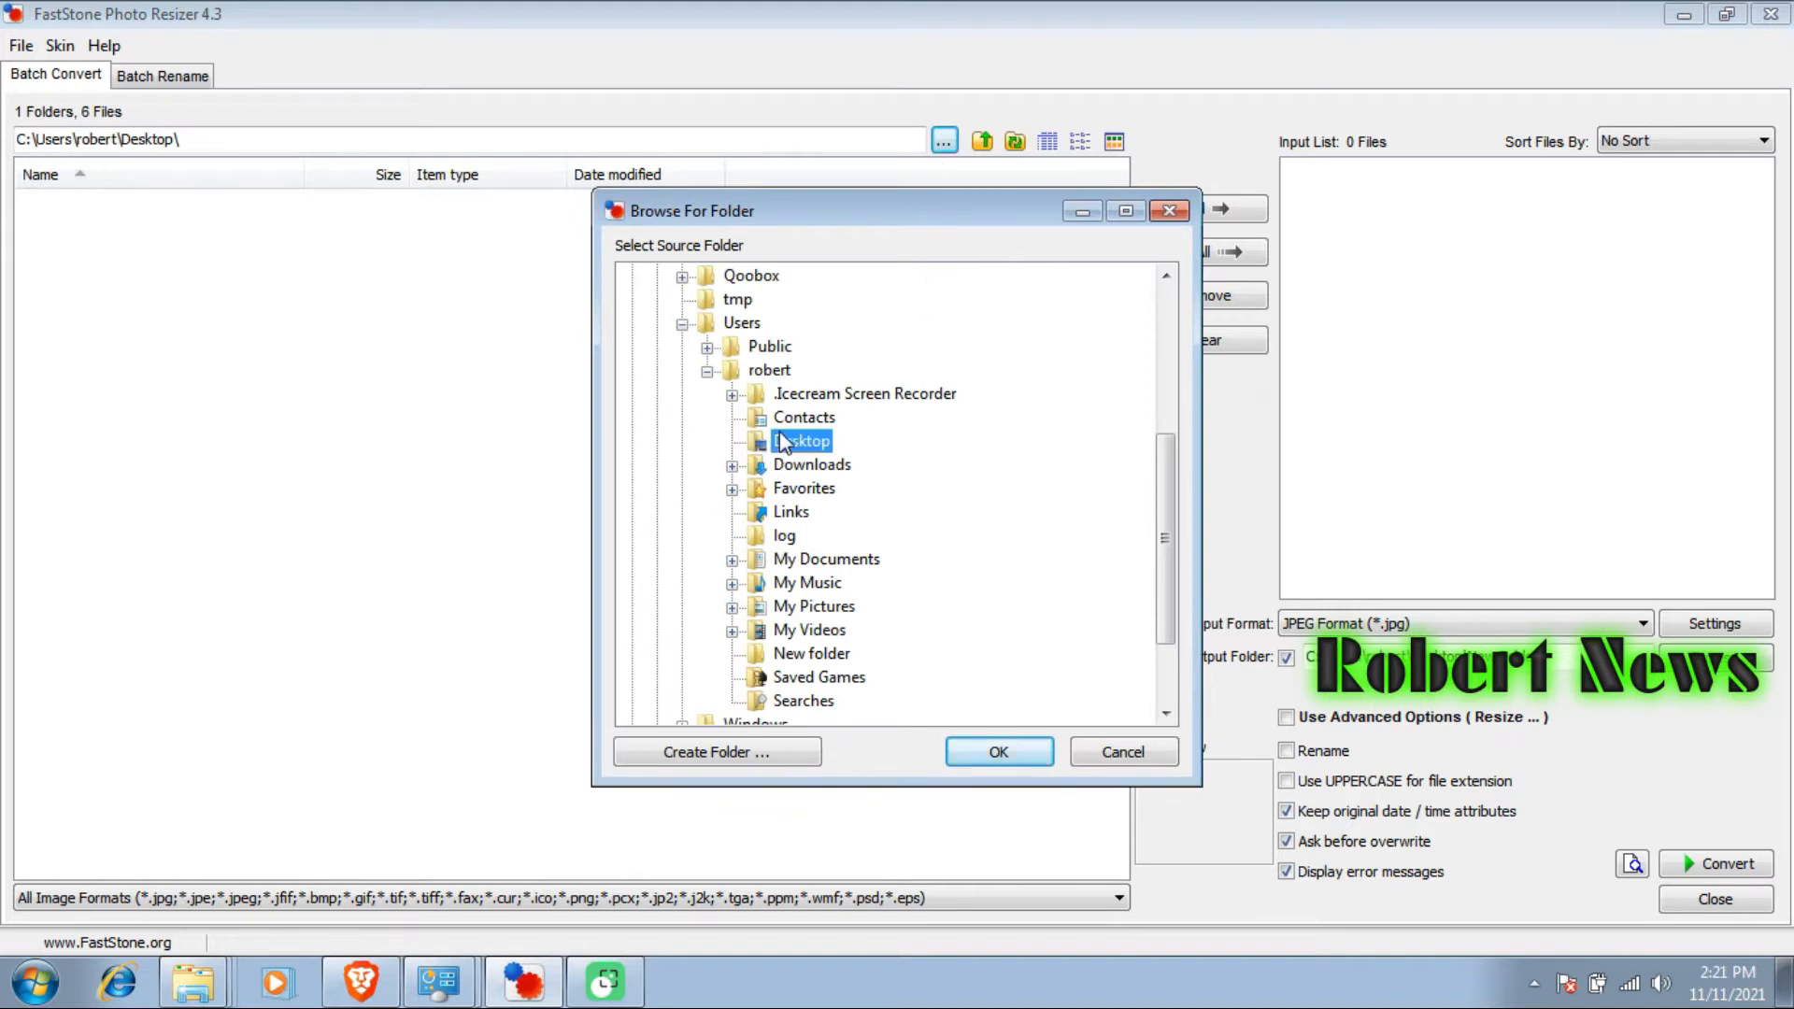
click(997, 751)
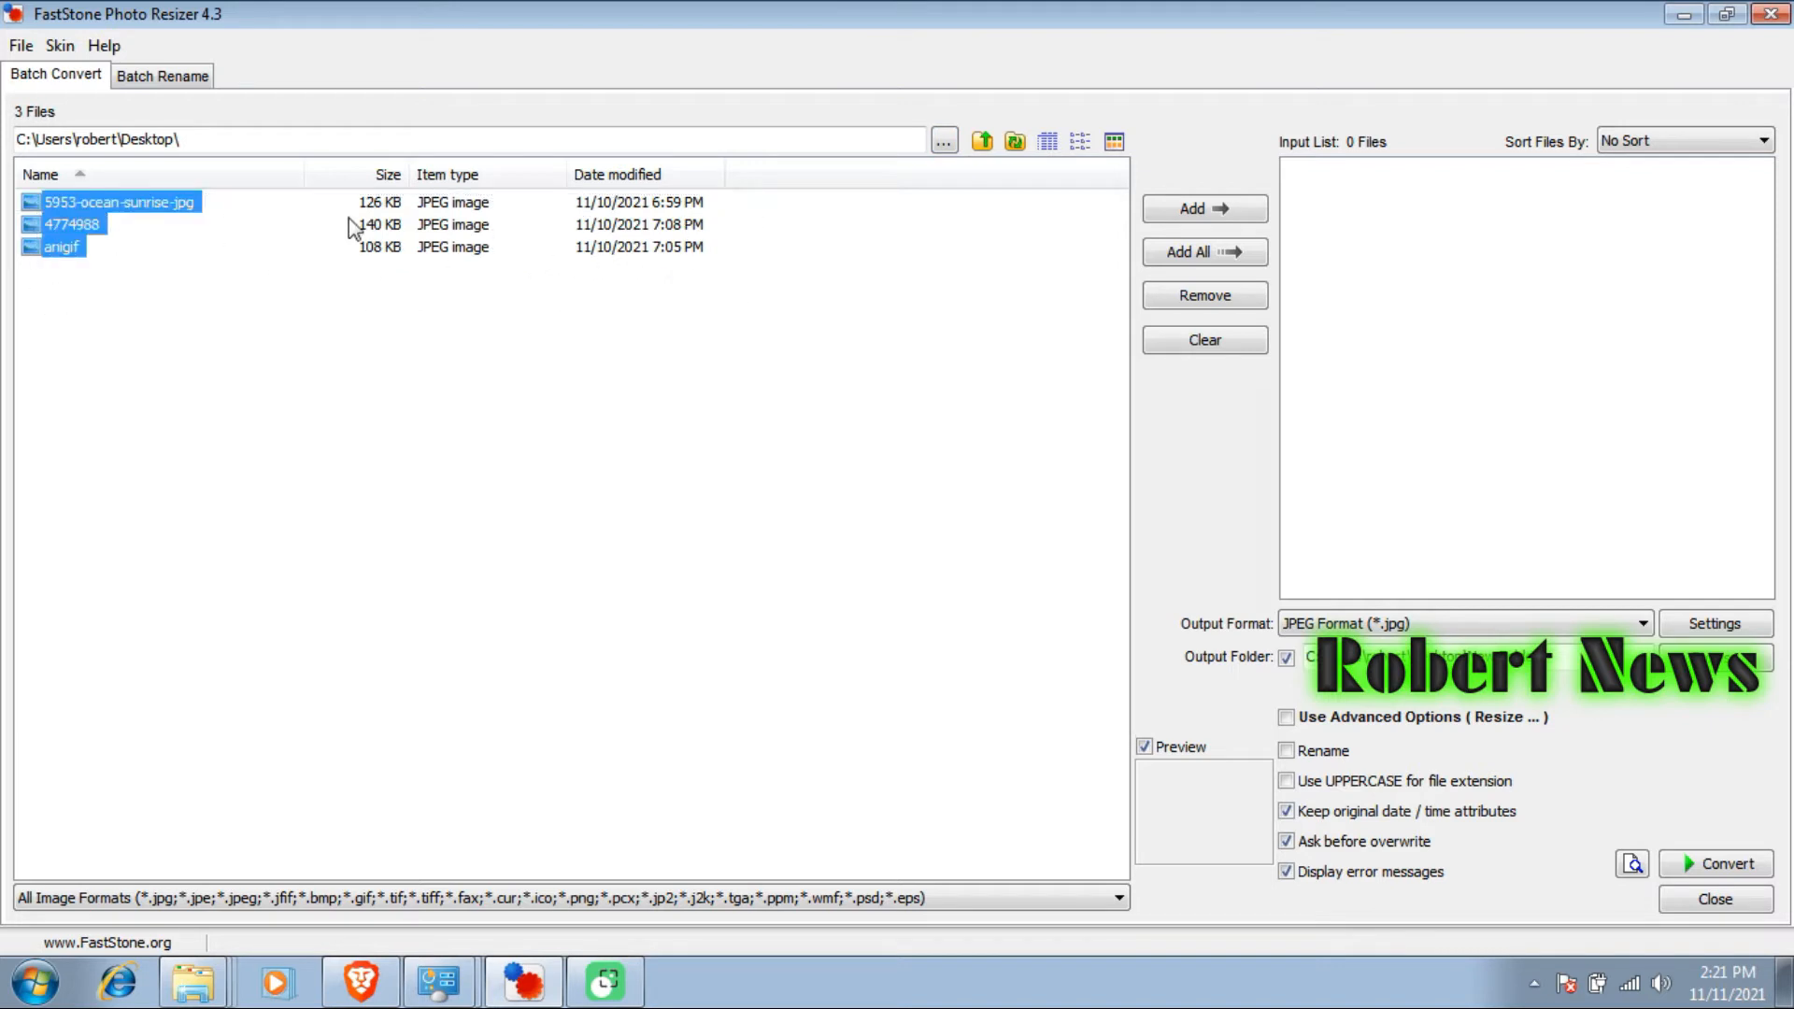
click(1202, 207)
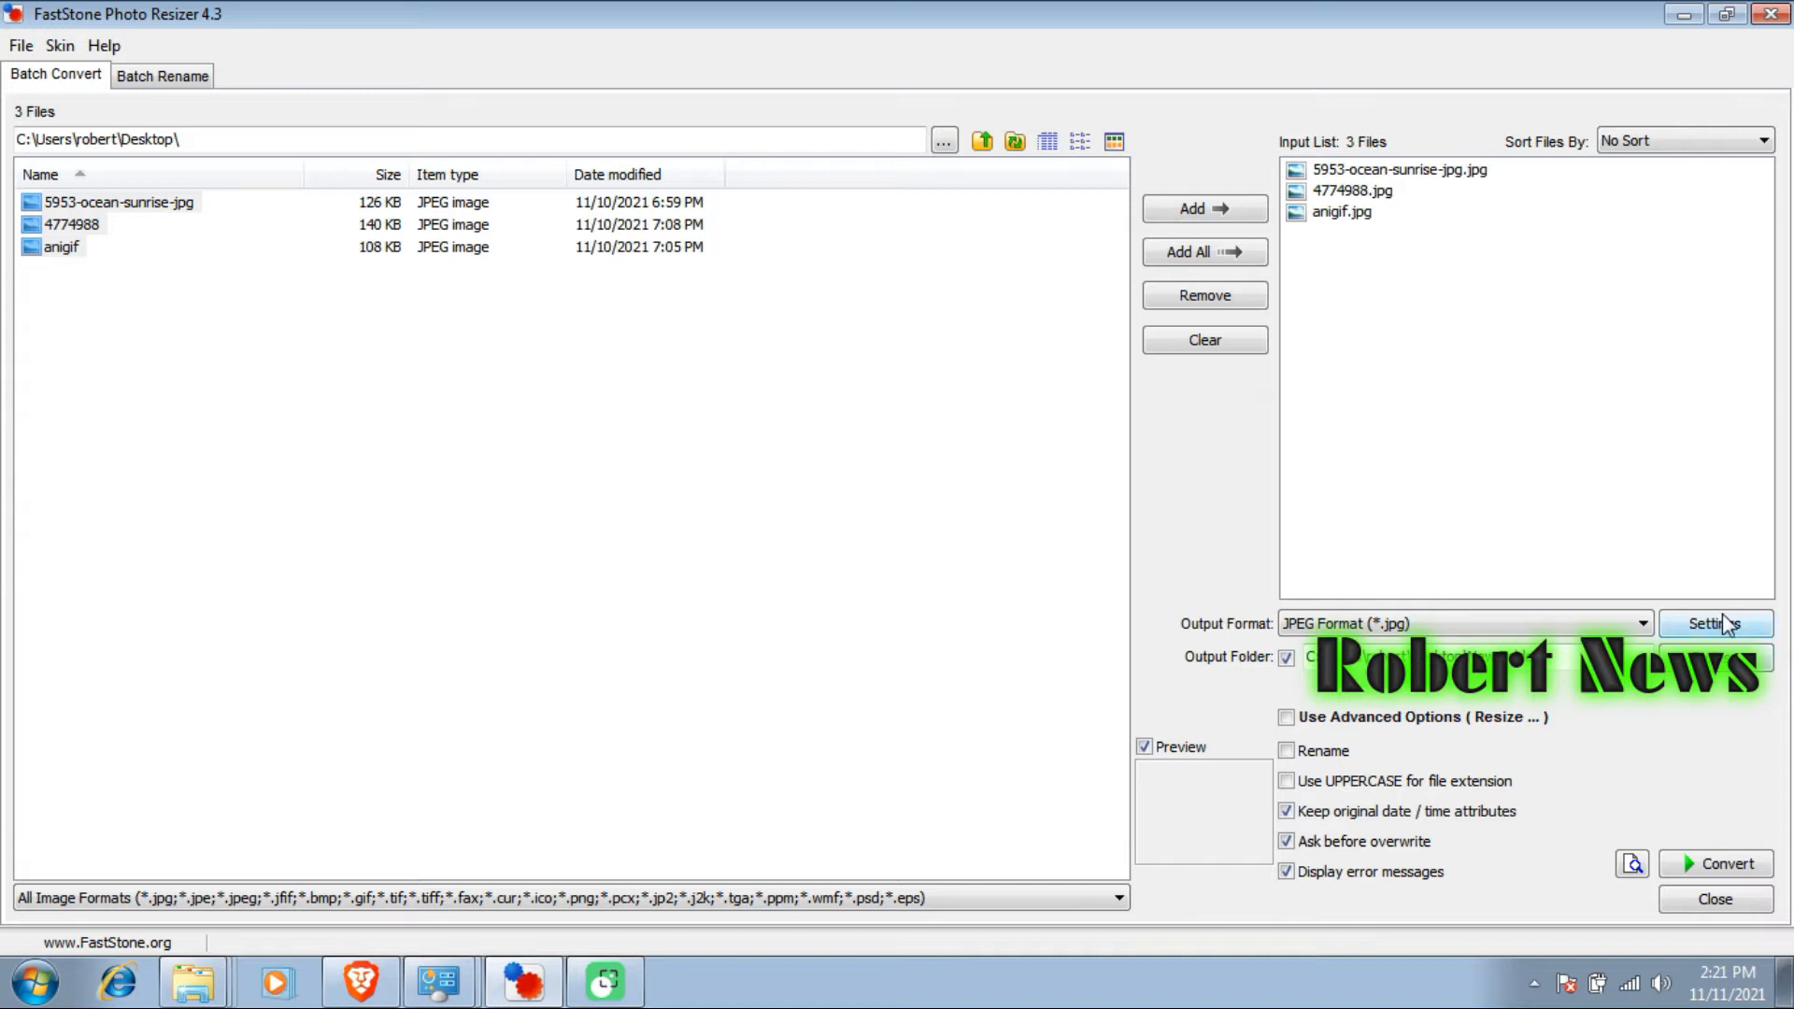
- Raise the JPEG output quality from 41 to 53 in the output format settings
click(1716, 624)
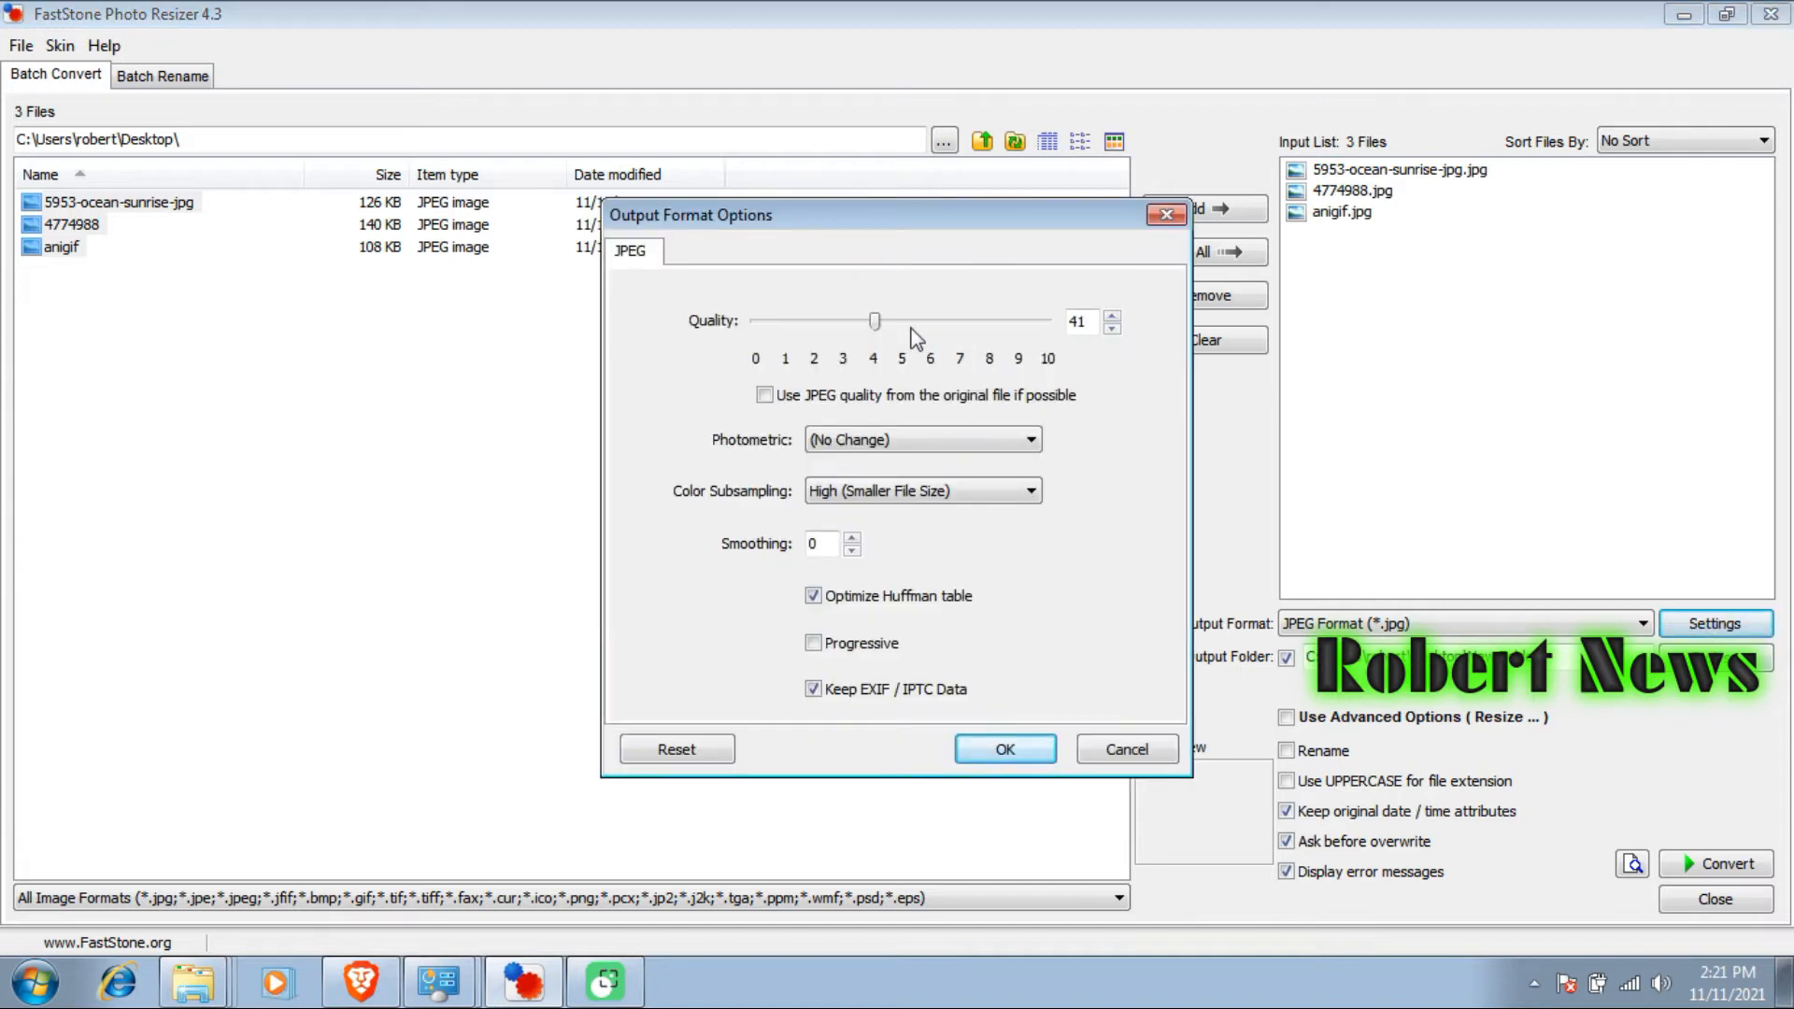
drag(875, 320, 1006, 320)
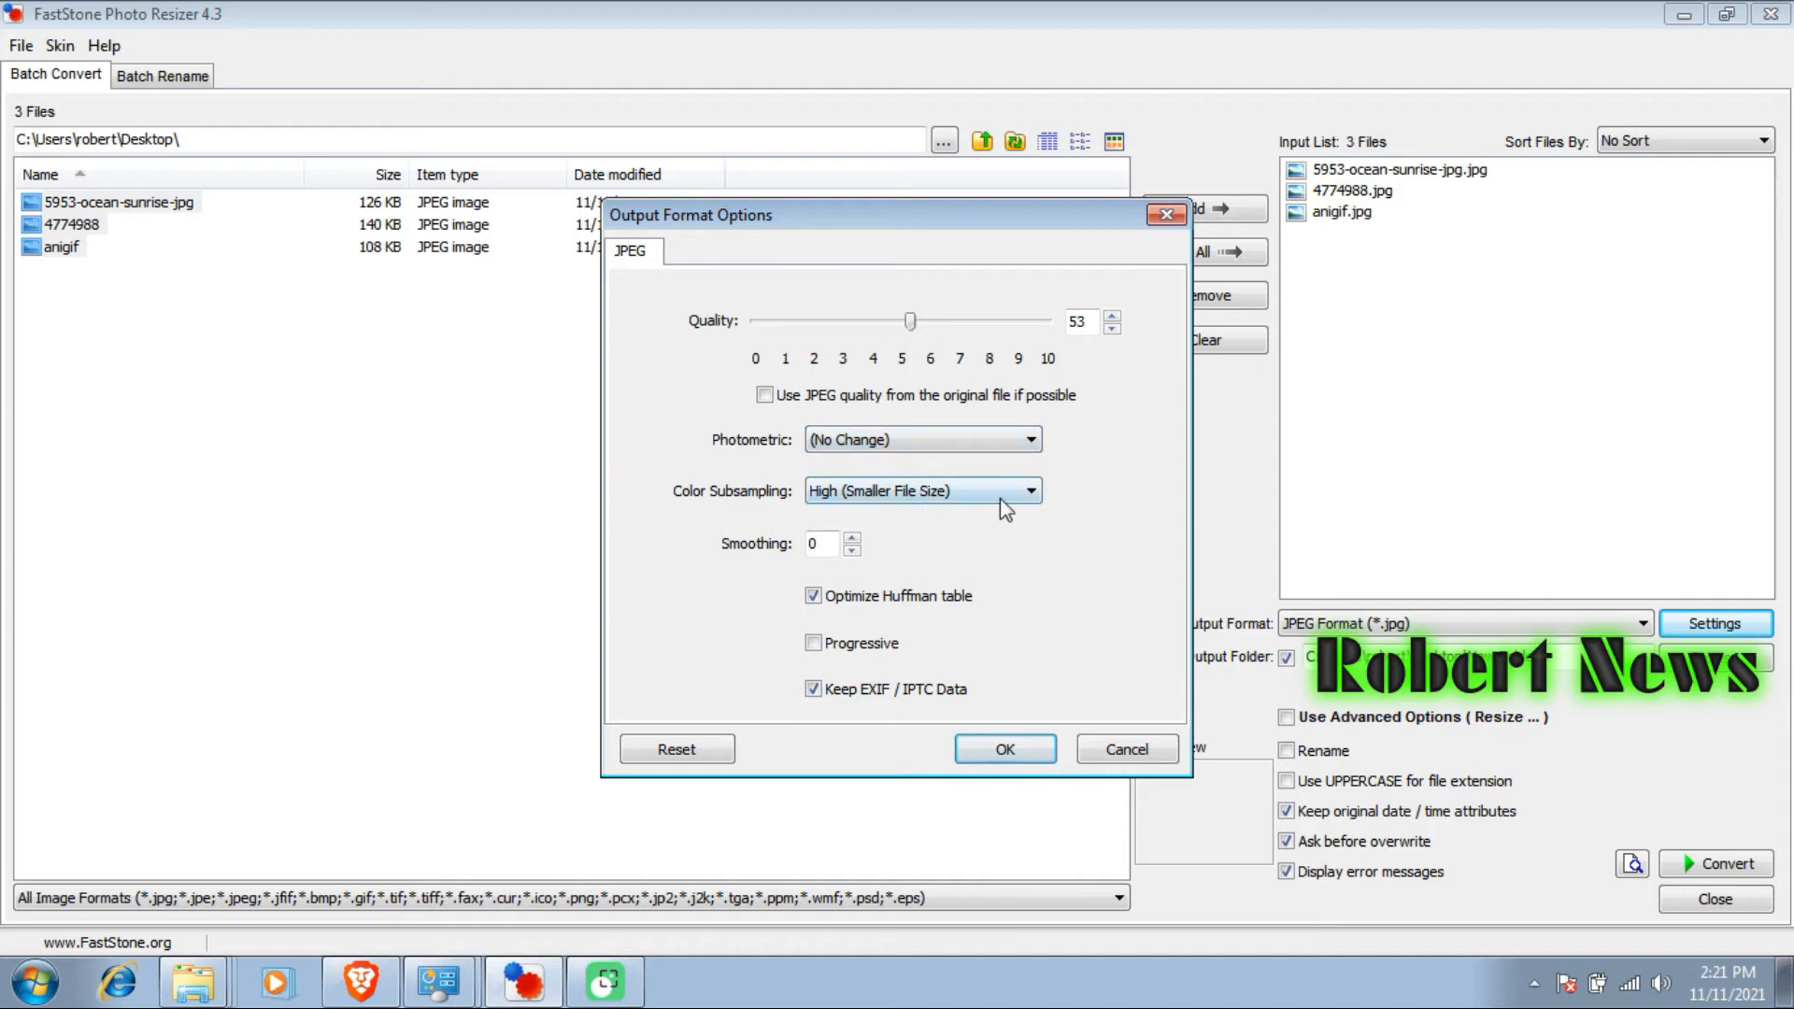
click(1004, 748)
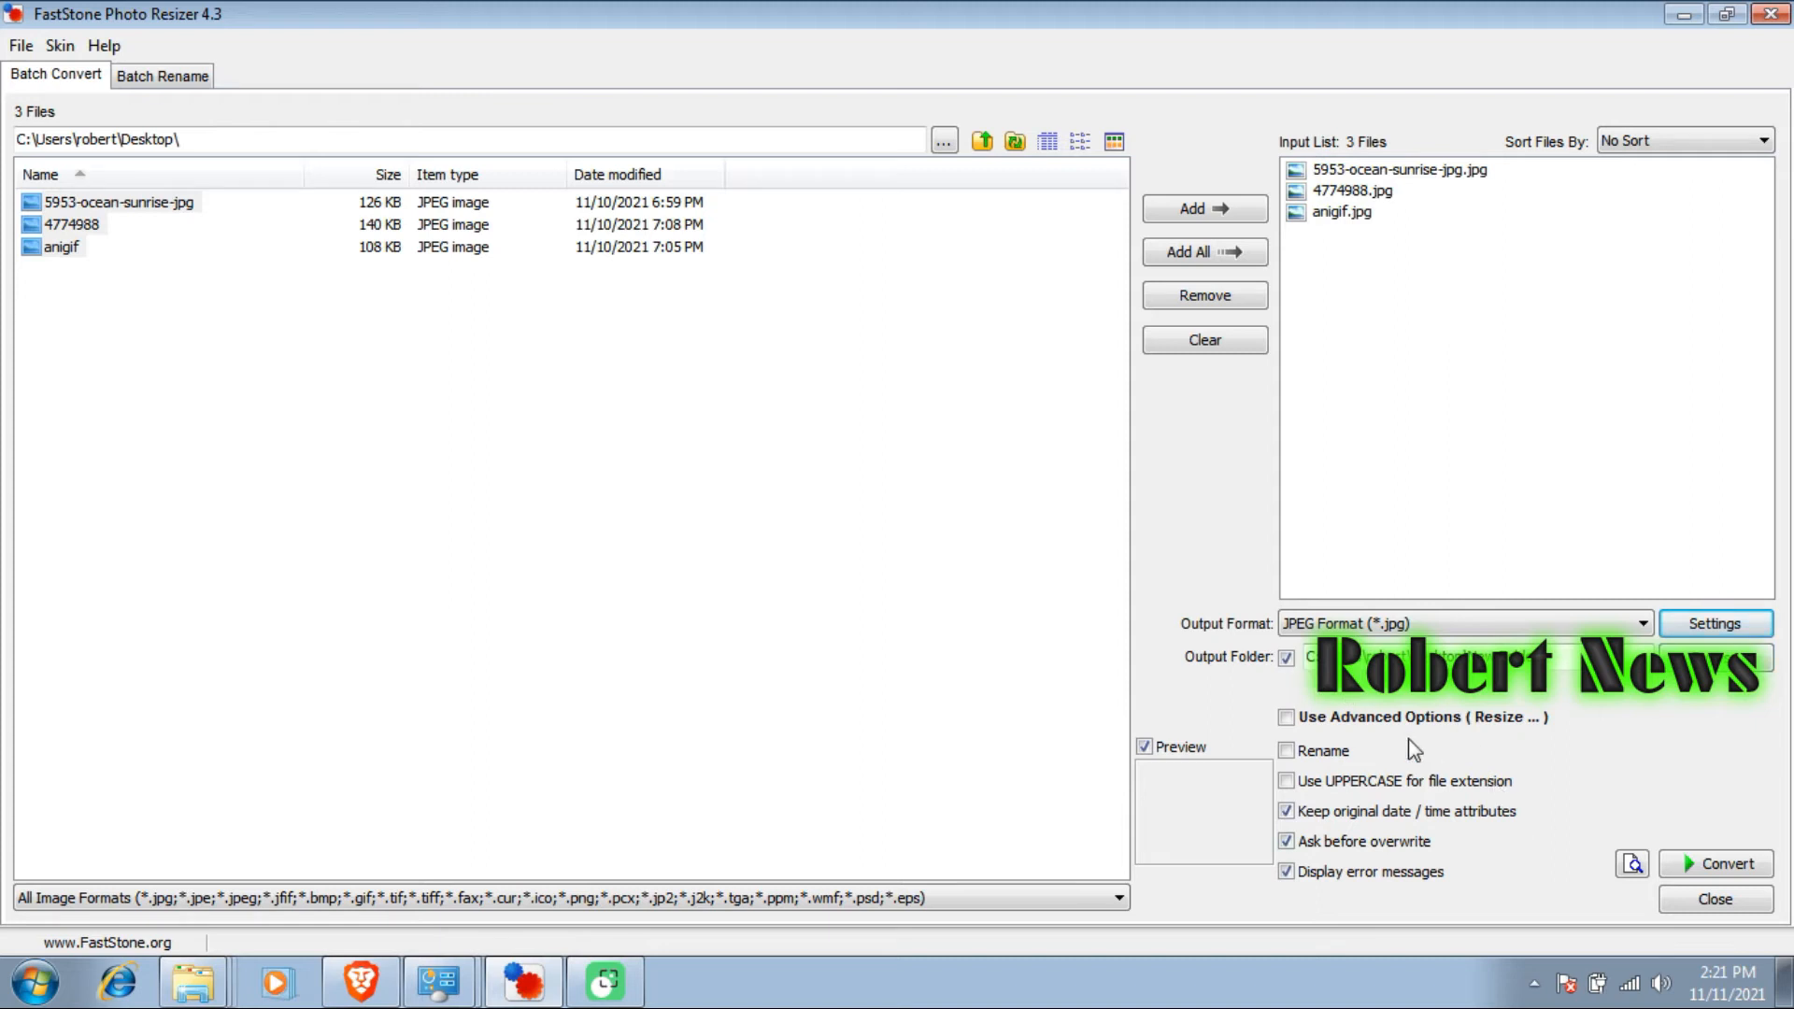
- Enable Use Advanced Options and review the Resize and Crop settings without changing them
click(1286, 716)
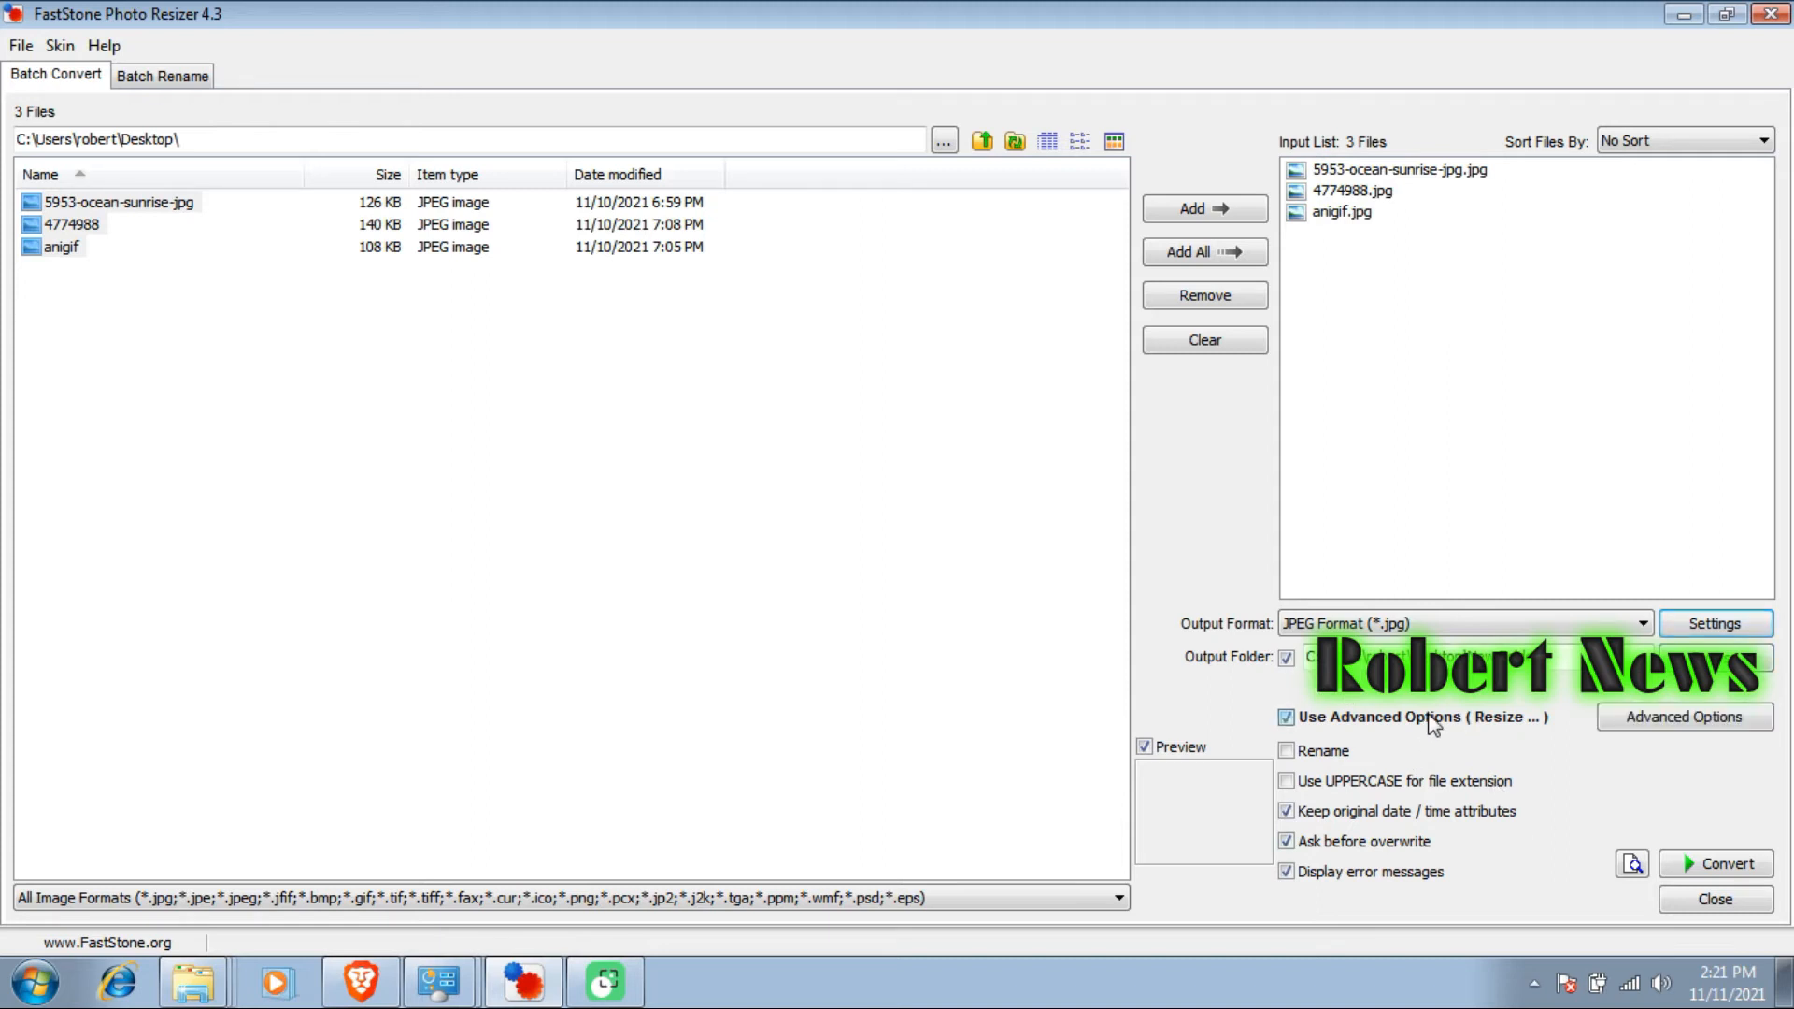
click(1684, 716)
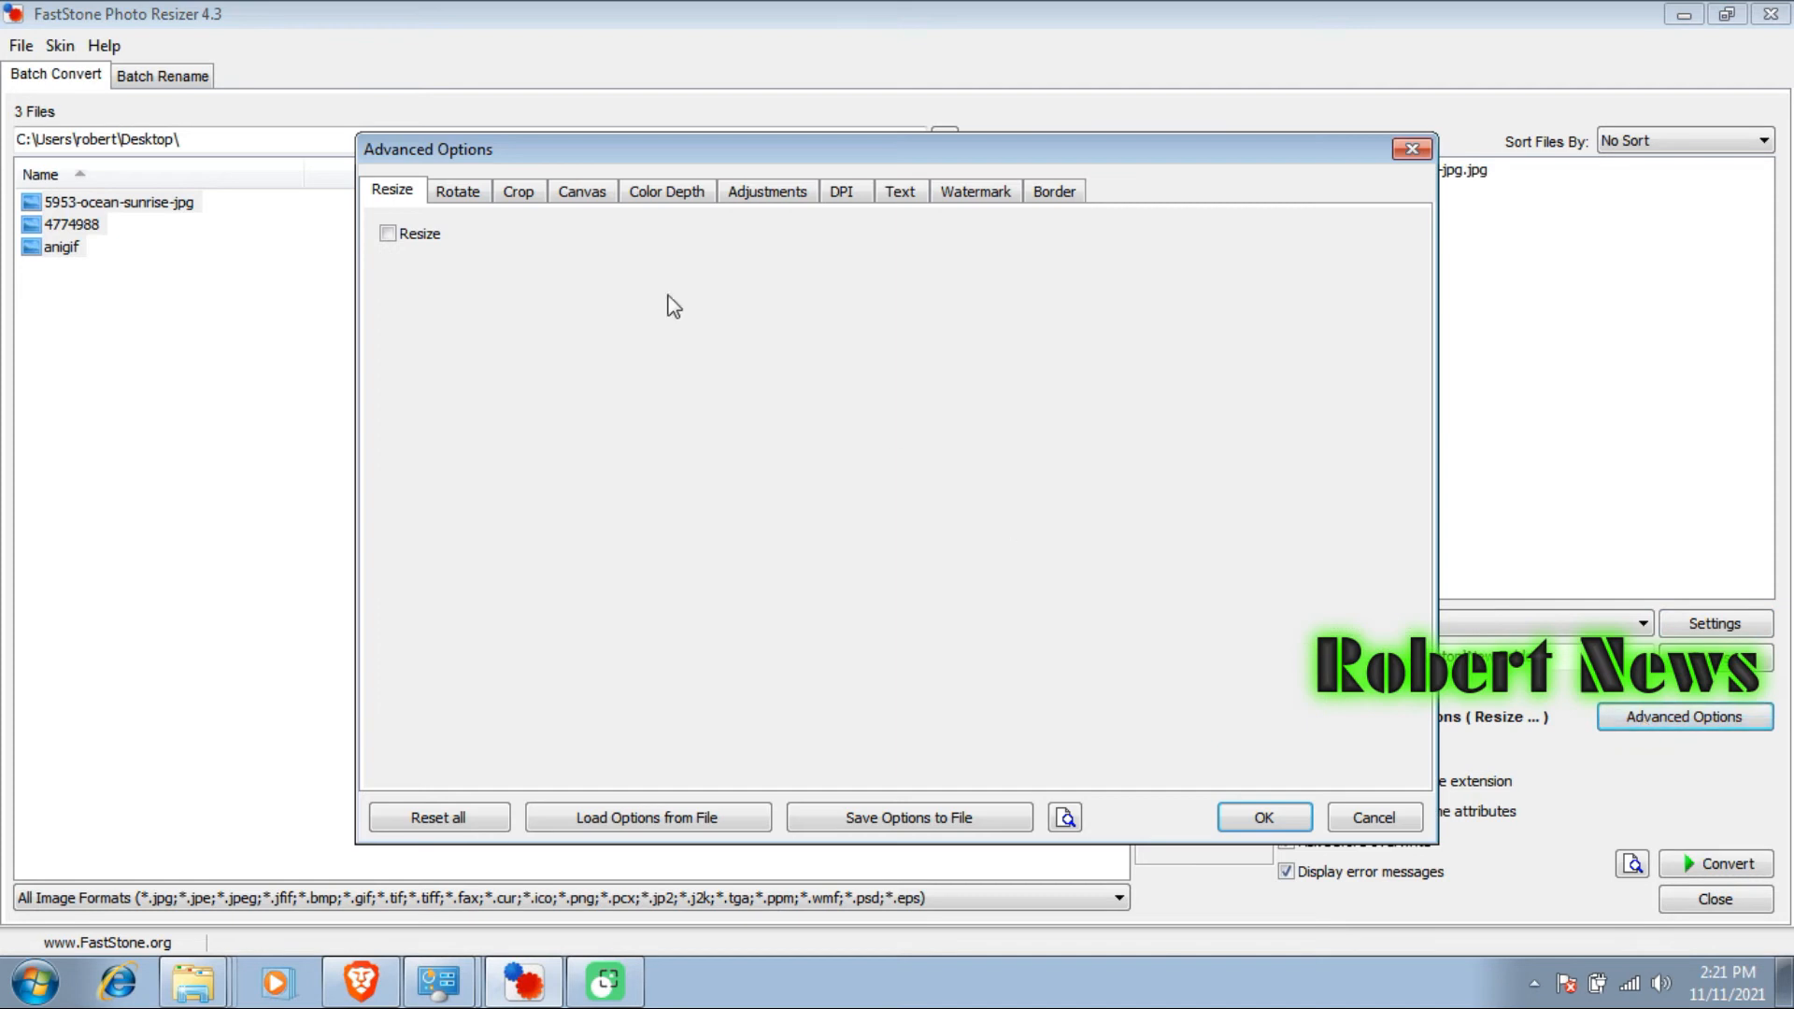
click(518, 191)
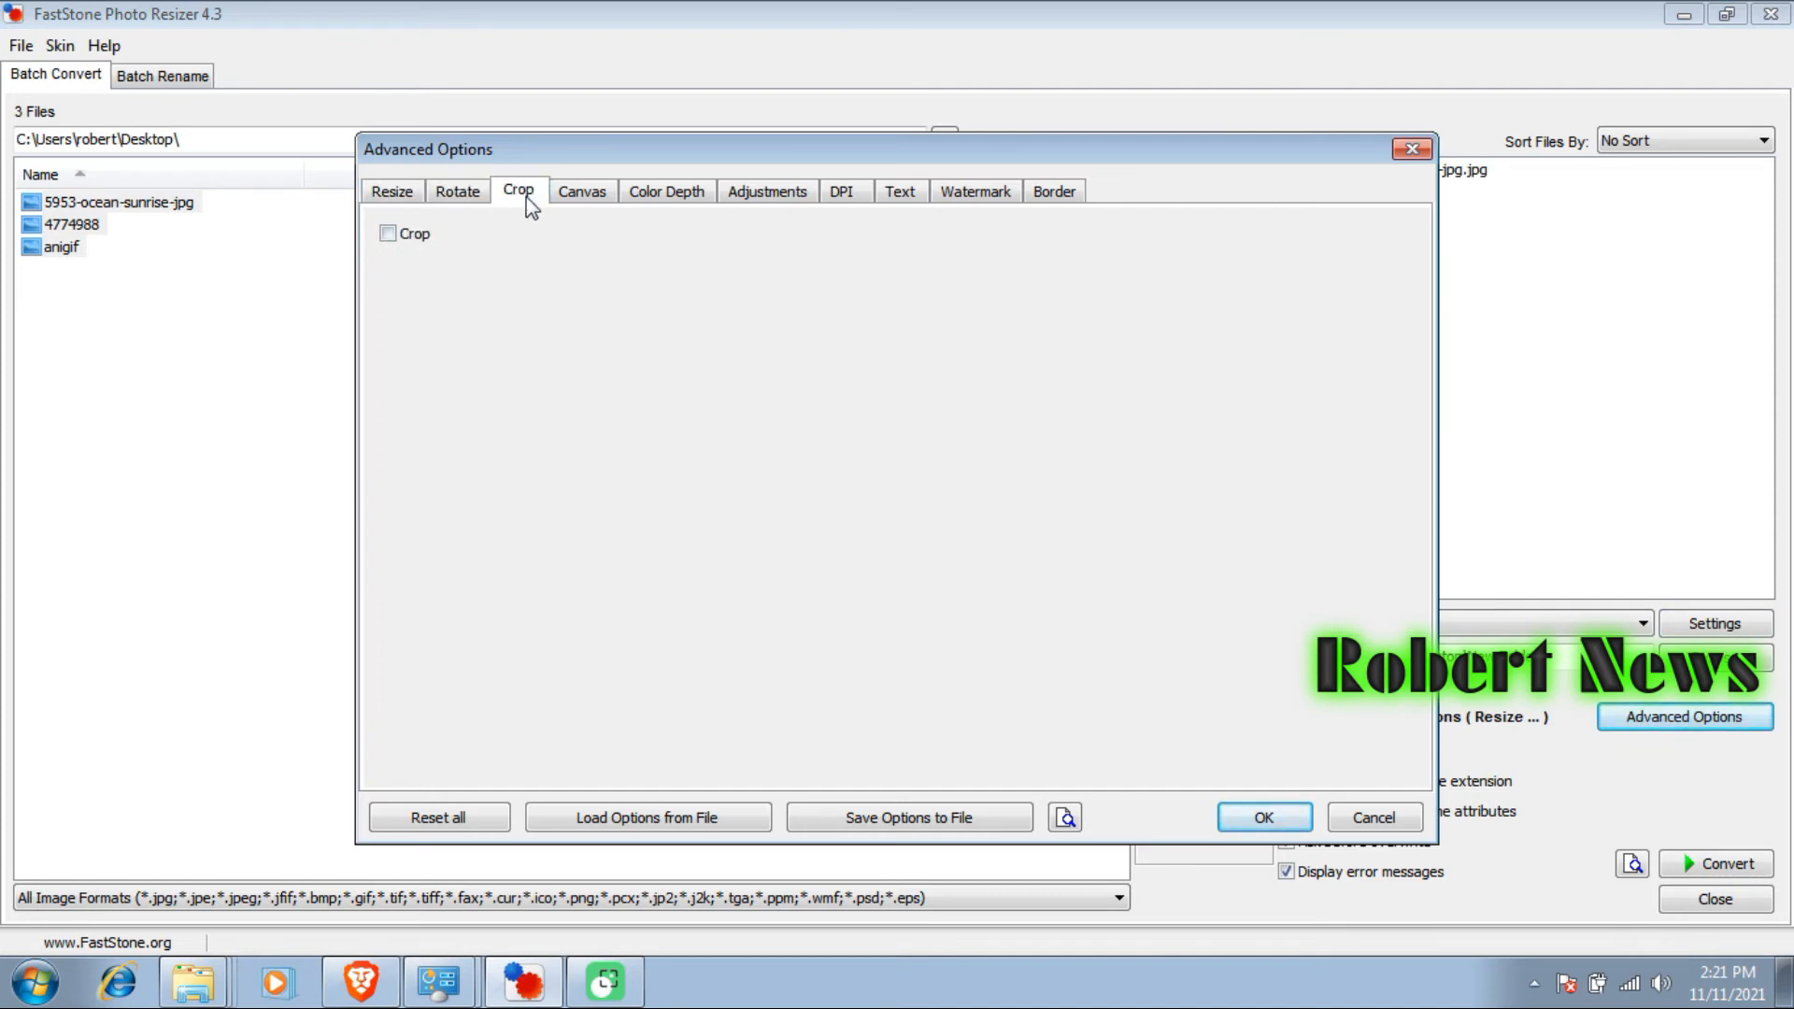
click(1262, 817)
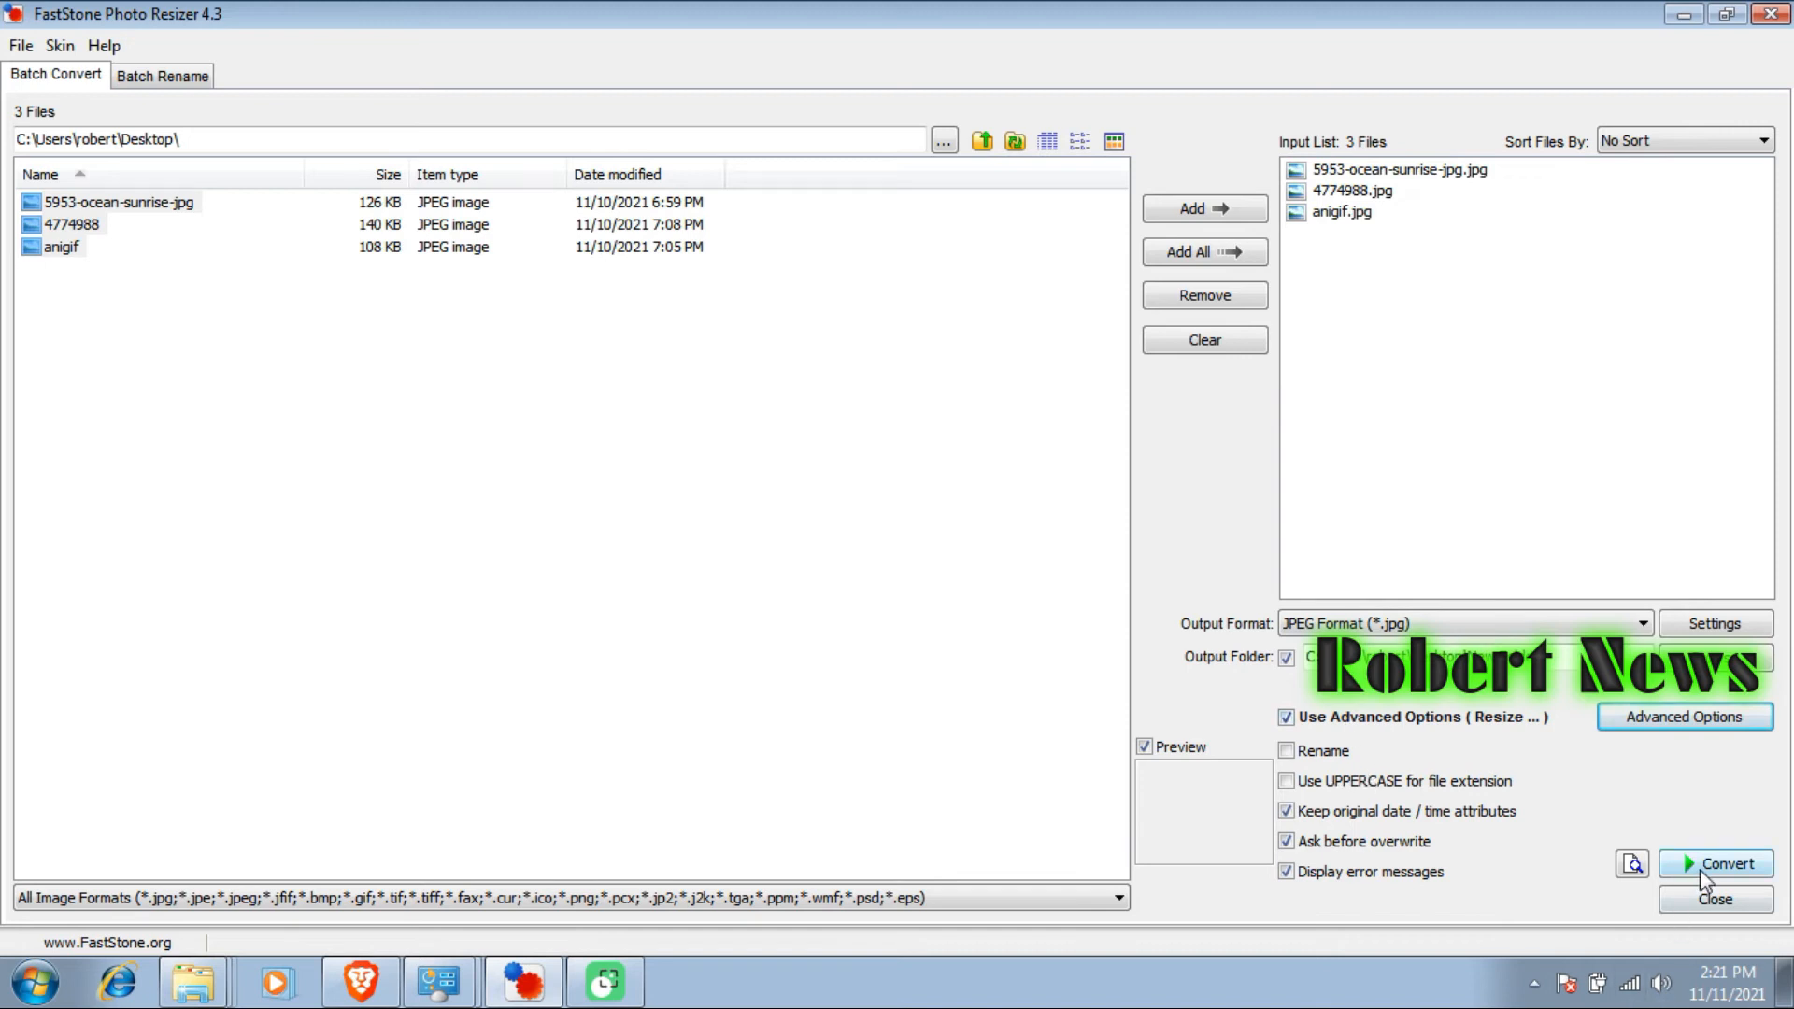
- Convert the three images into a newly created New Folder on the Desktop, shrinking 376 KB to 146 KB
click(1716, 863)
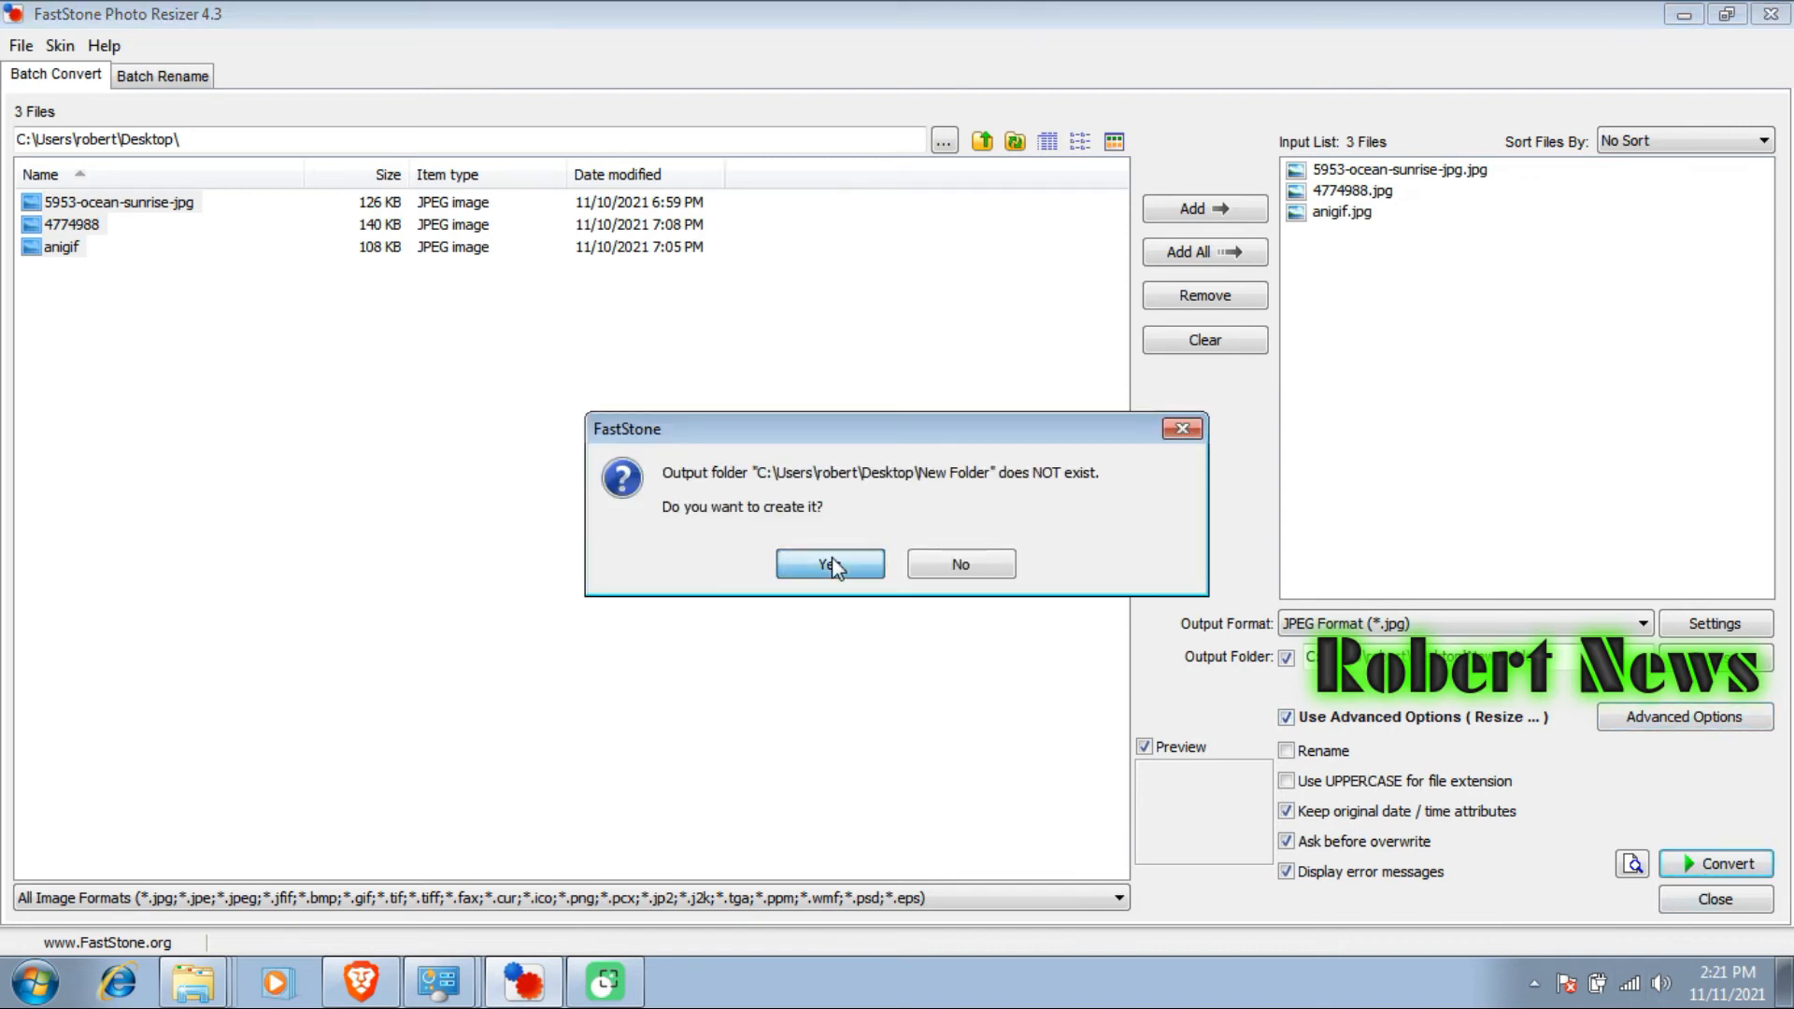
click(828, 564)
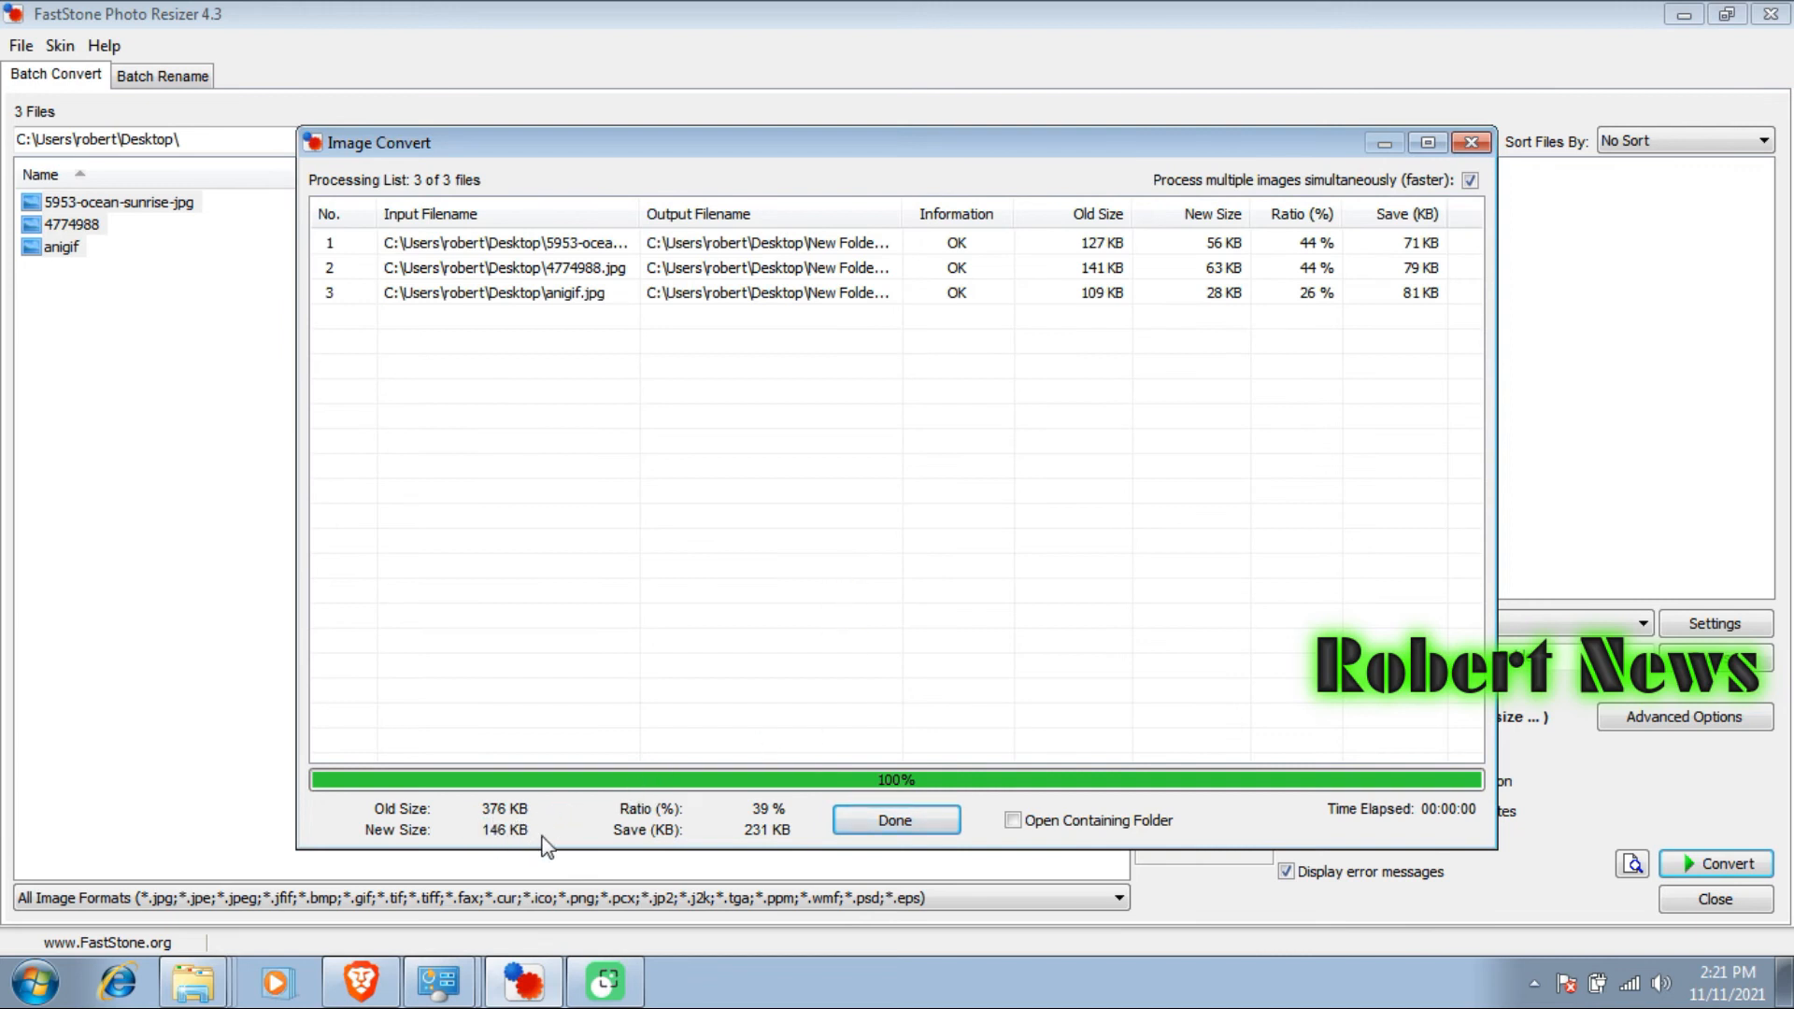
click(896, 821)
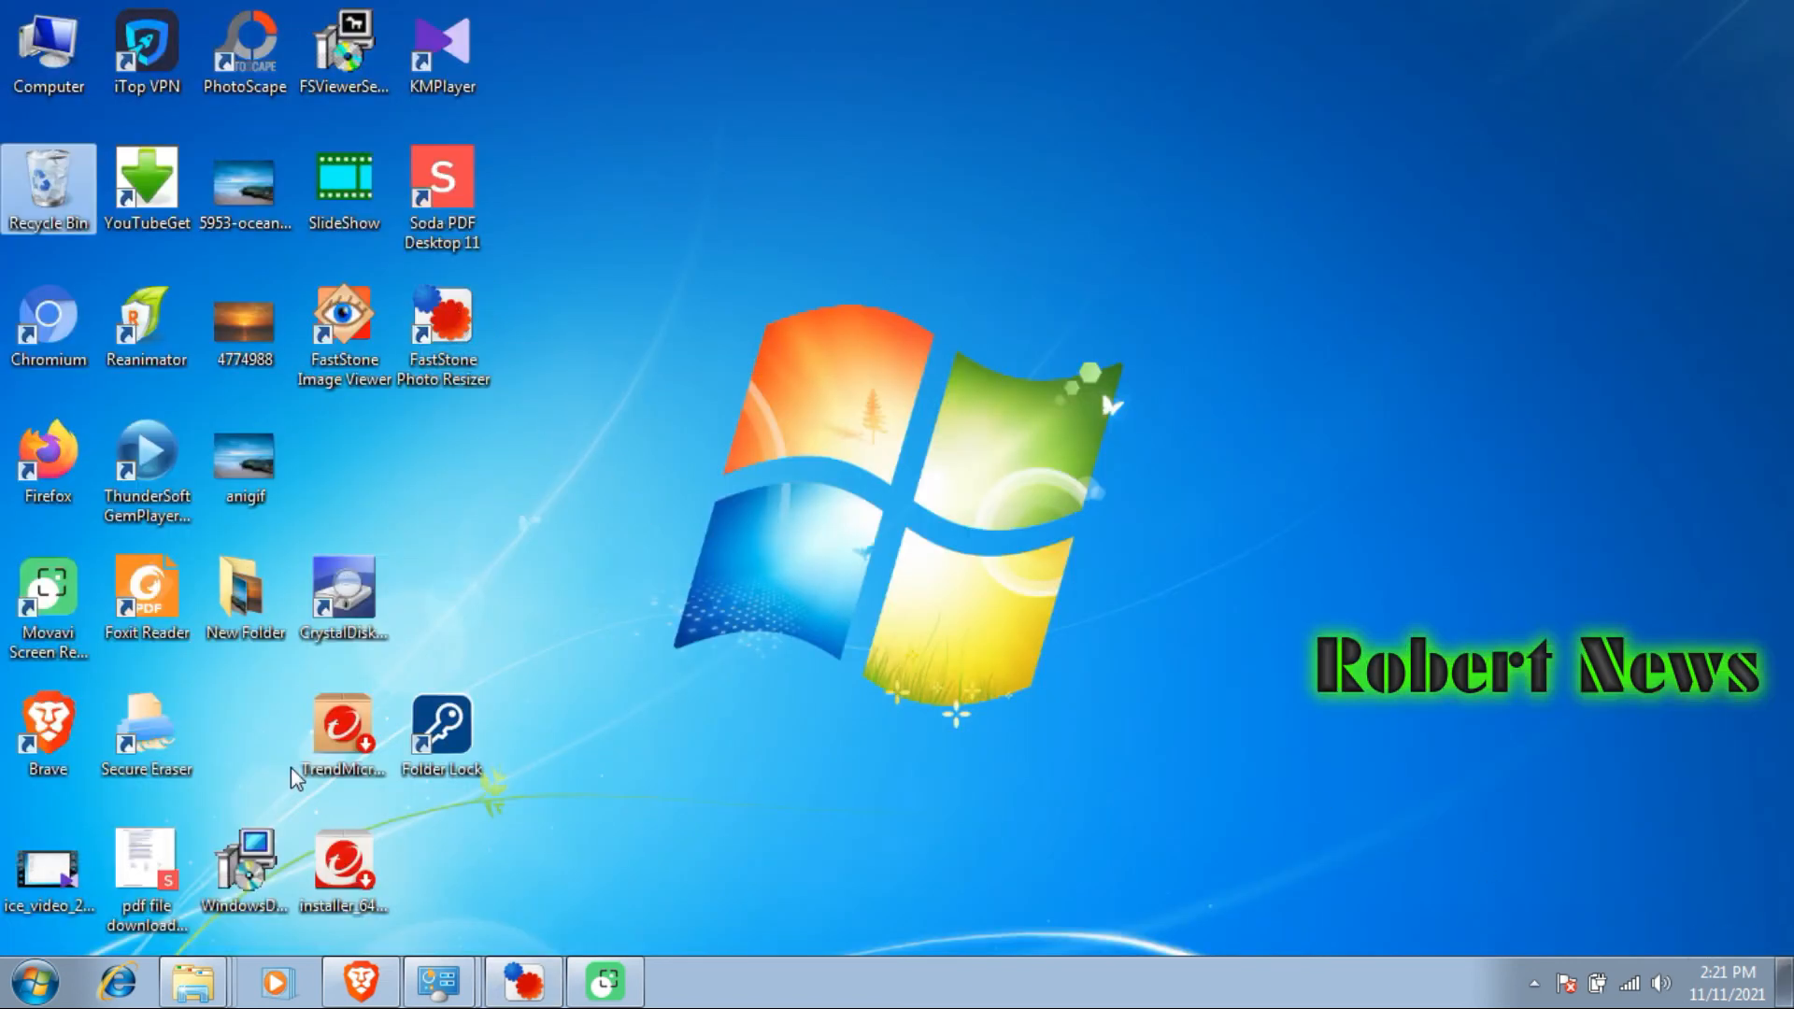
- Check the converted images in New Folder: about 55 KB, 62 KB and 28 KB each
double_click(243, 587)
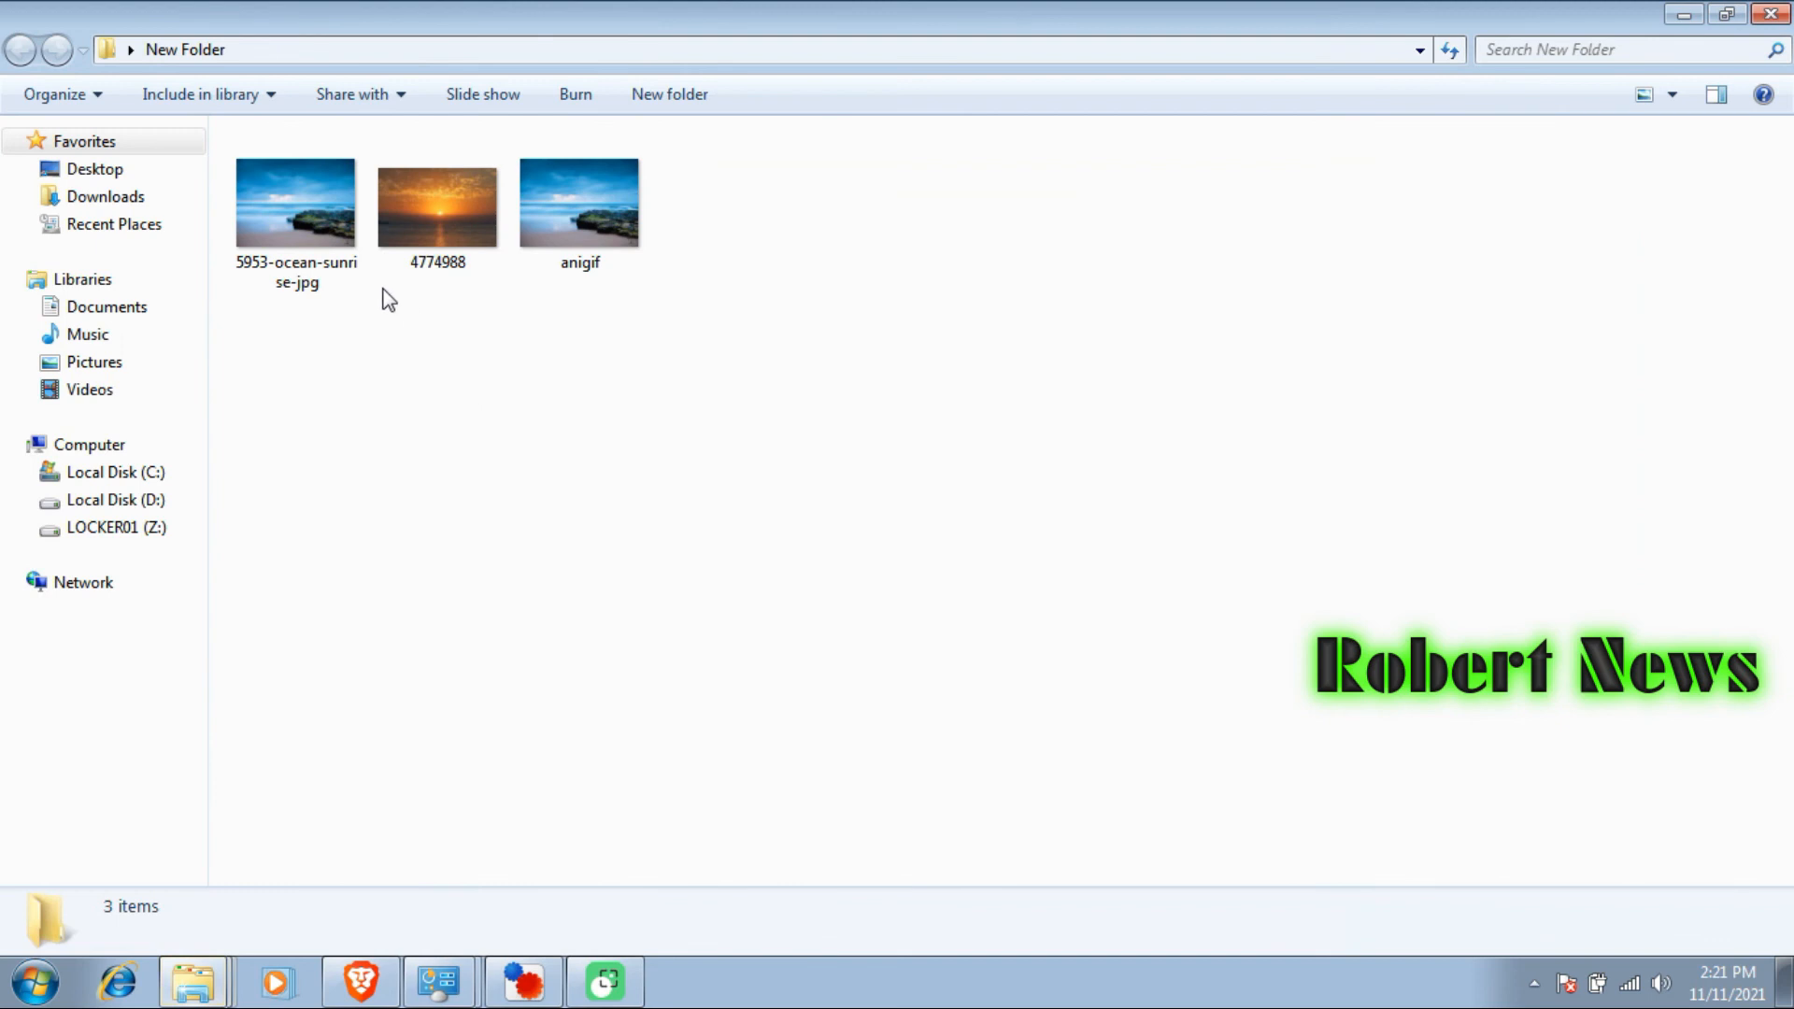
click(296, 203)
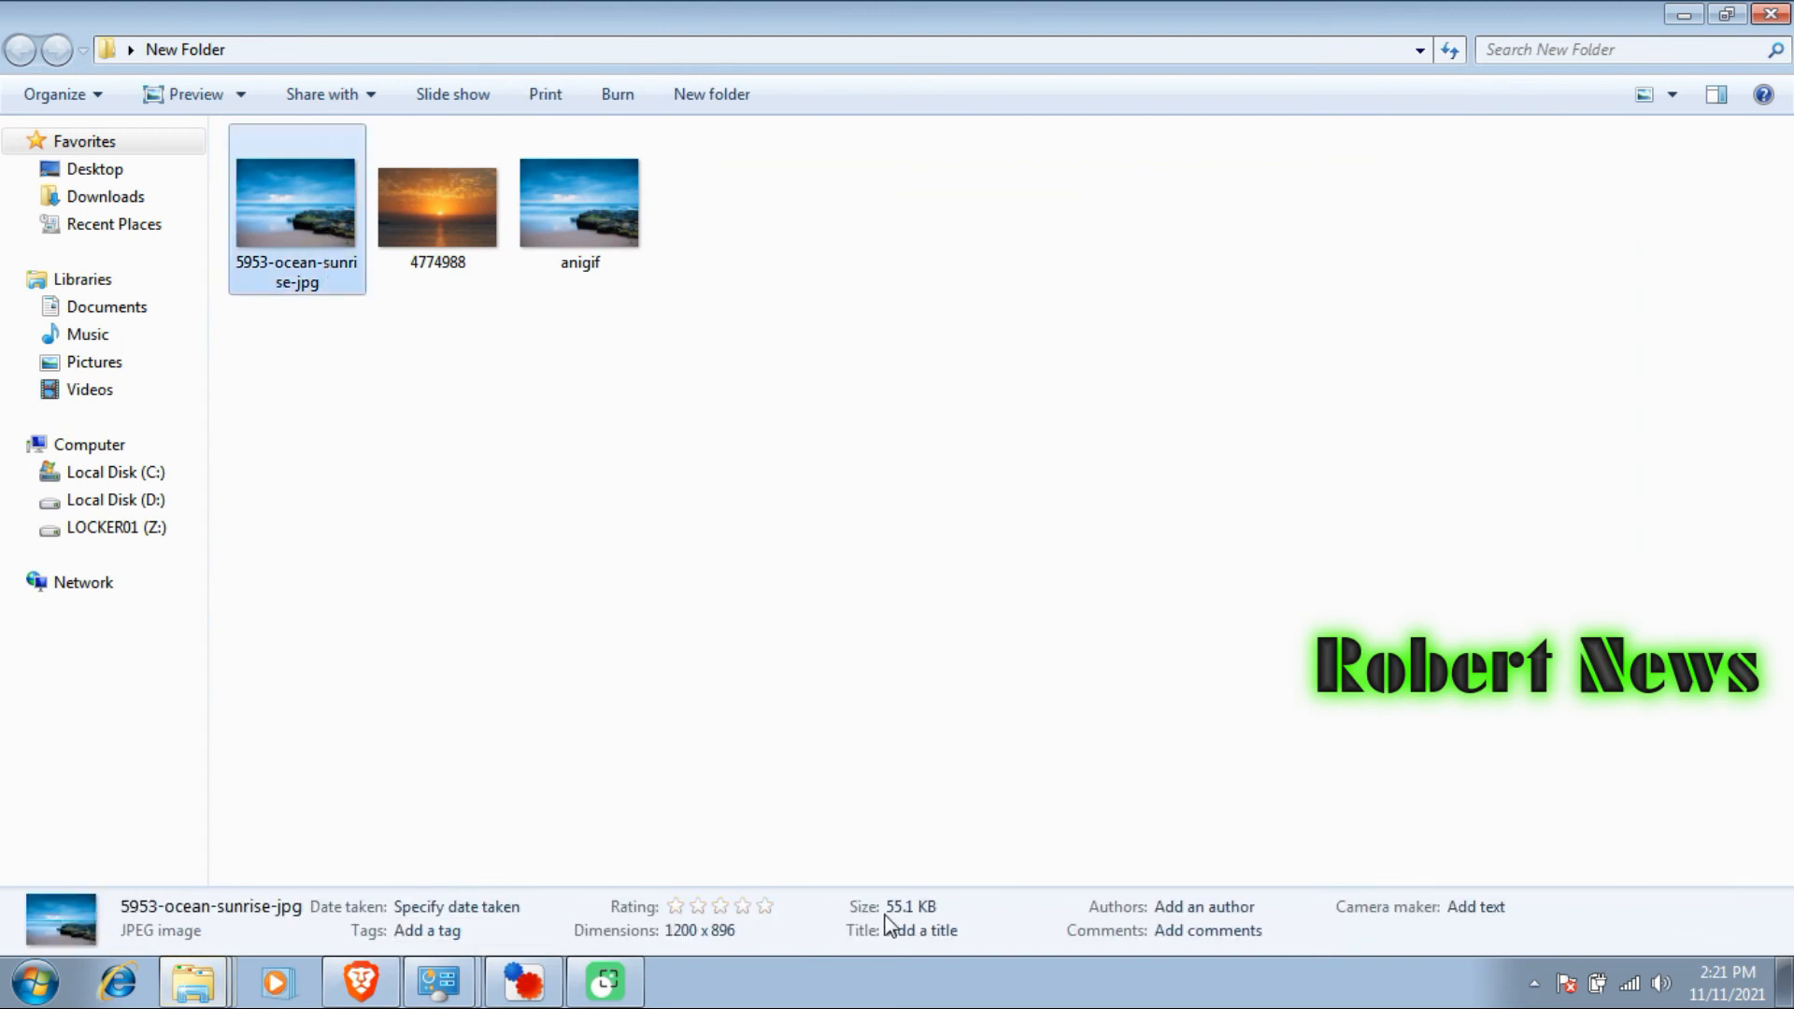
click(437, 200)
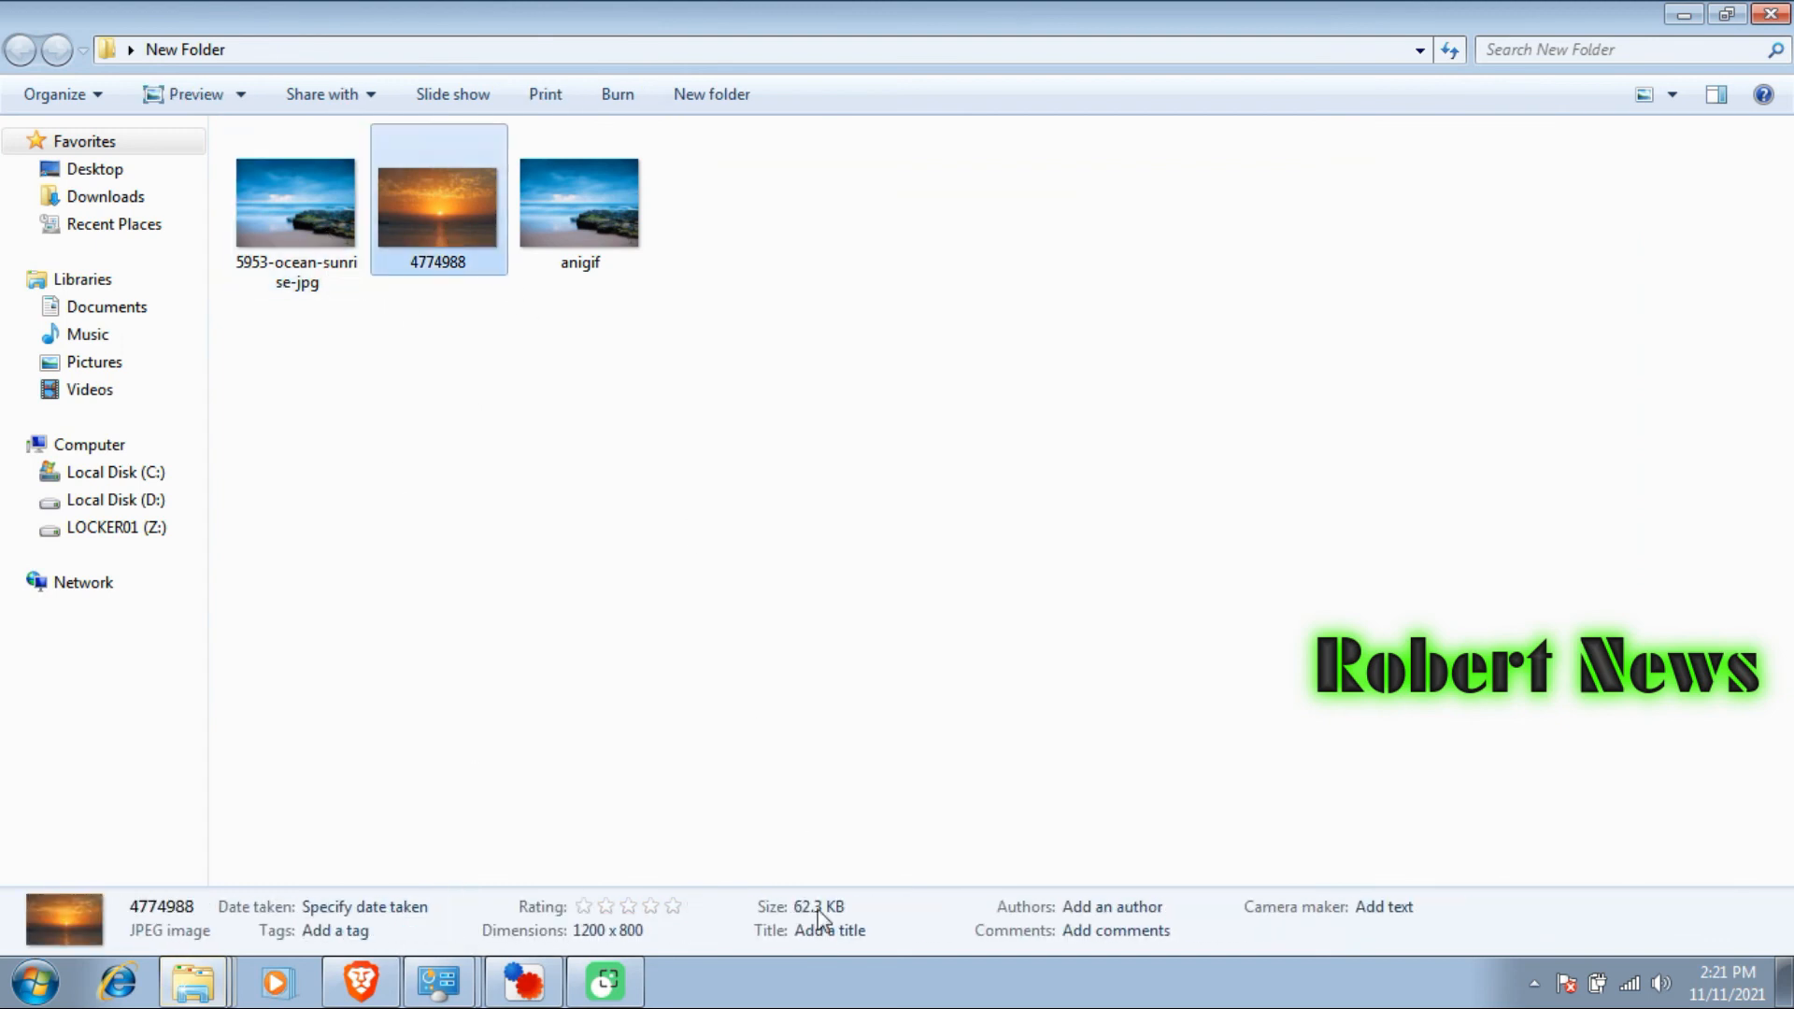
click(580, 200)
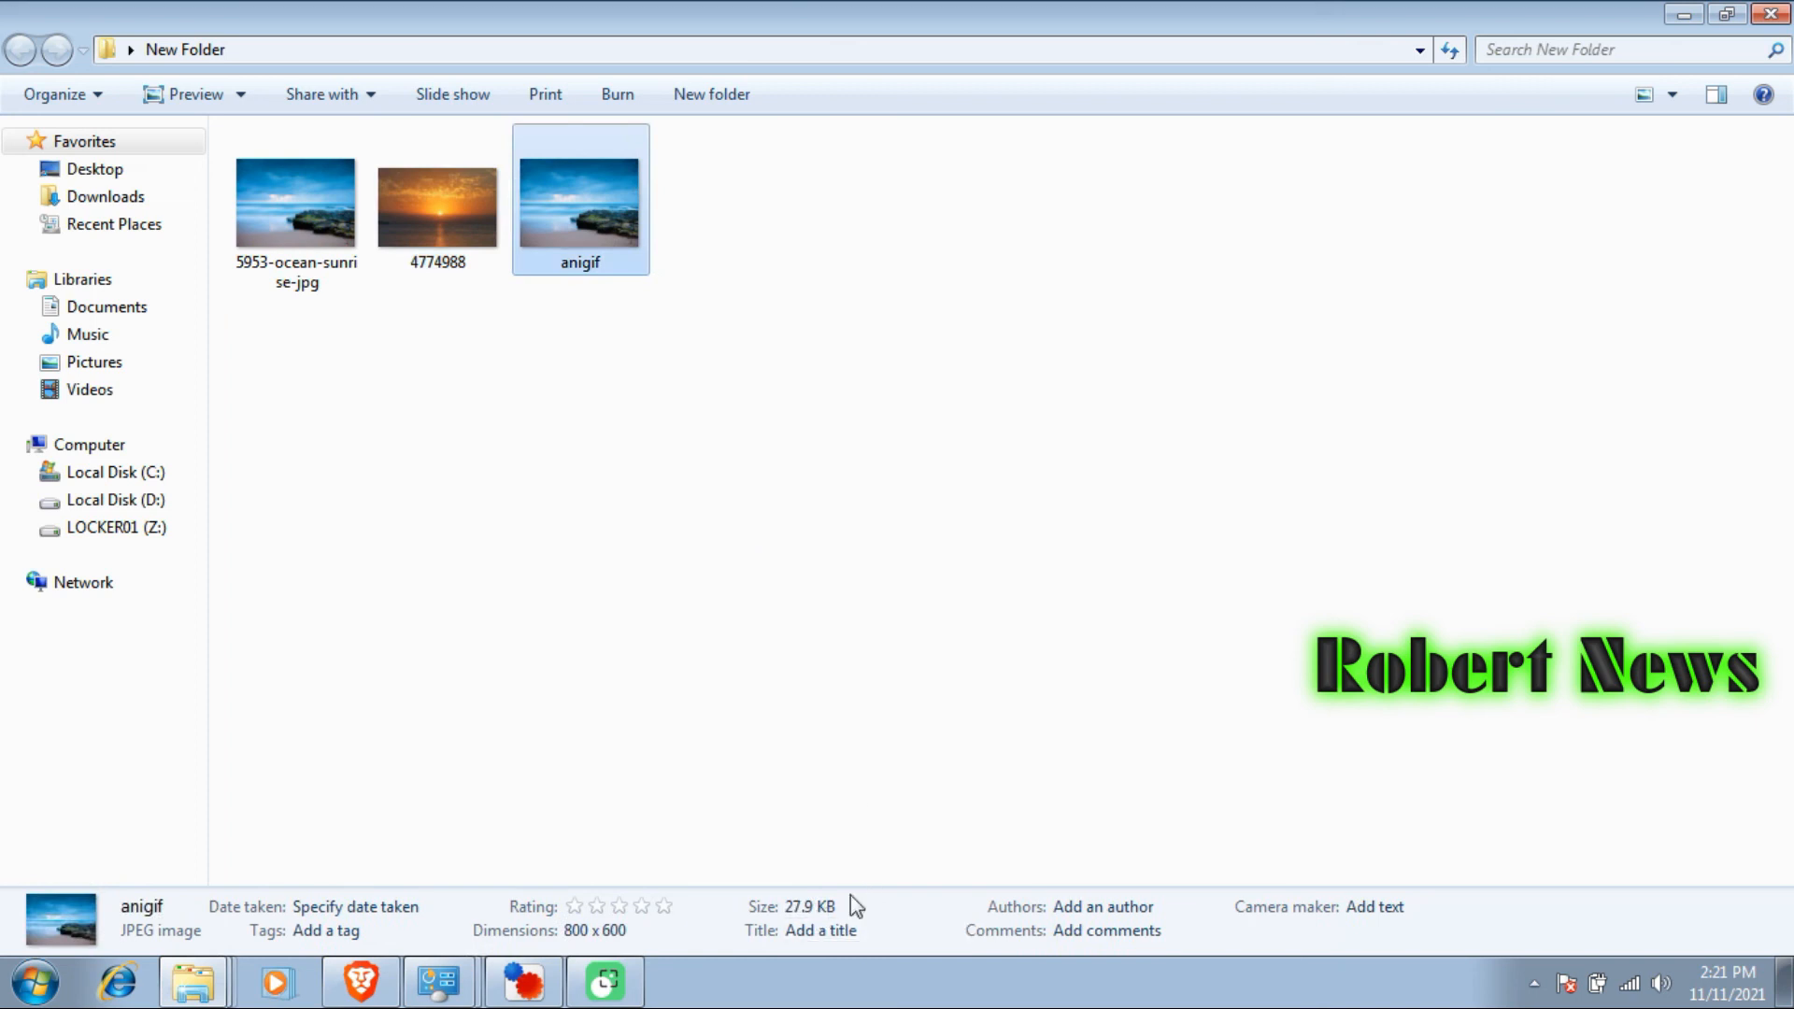
mouse_move(1594, 13)
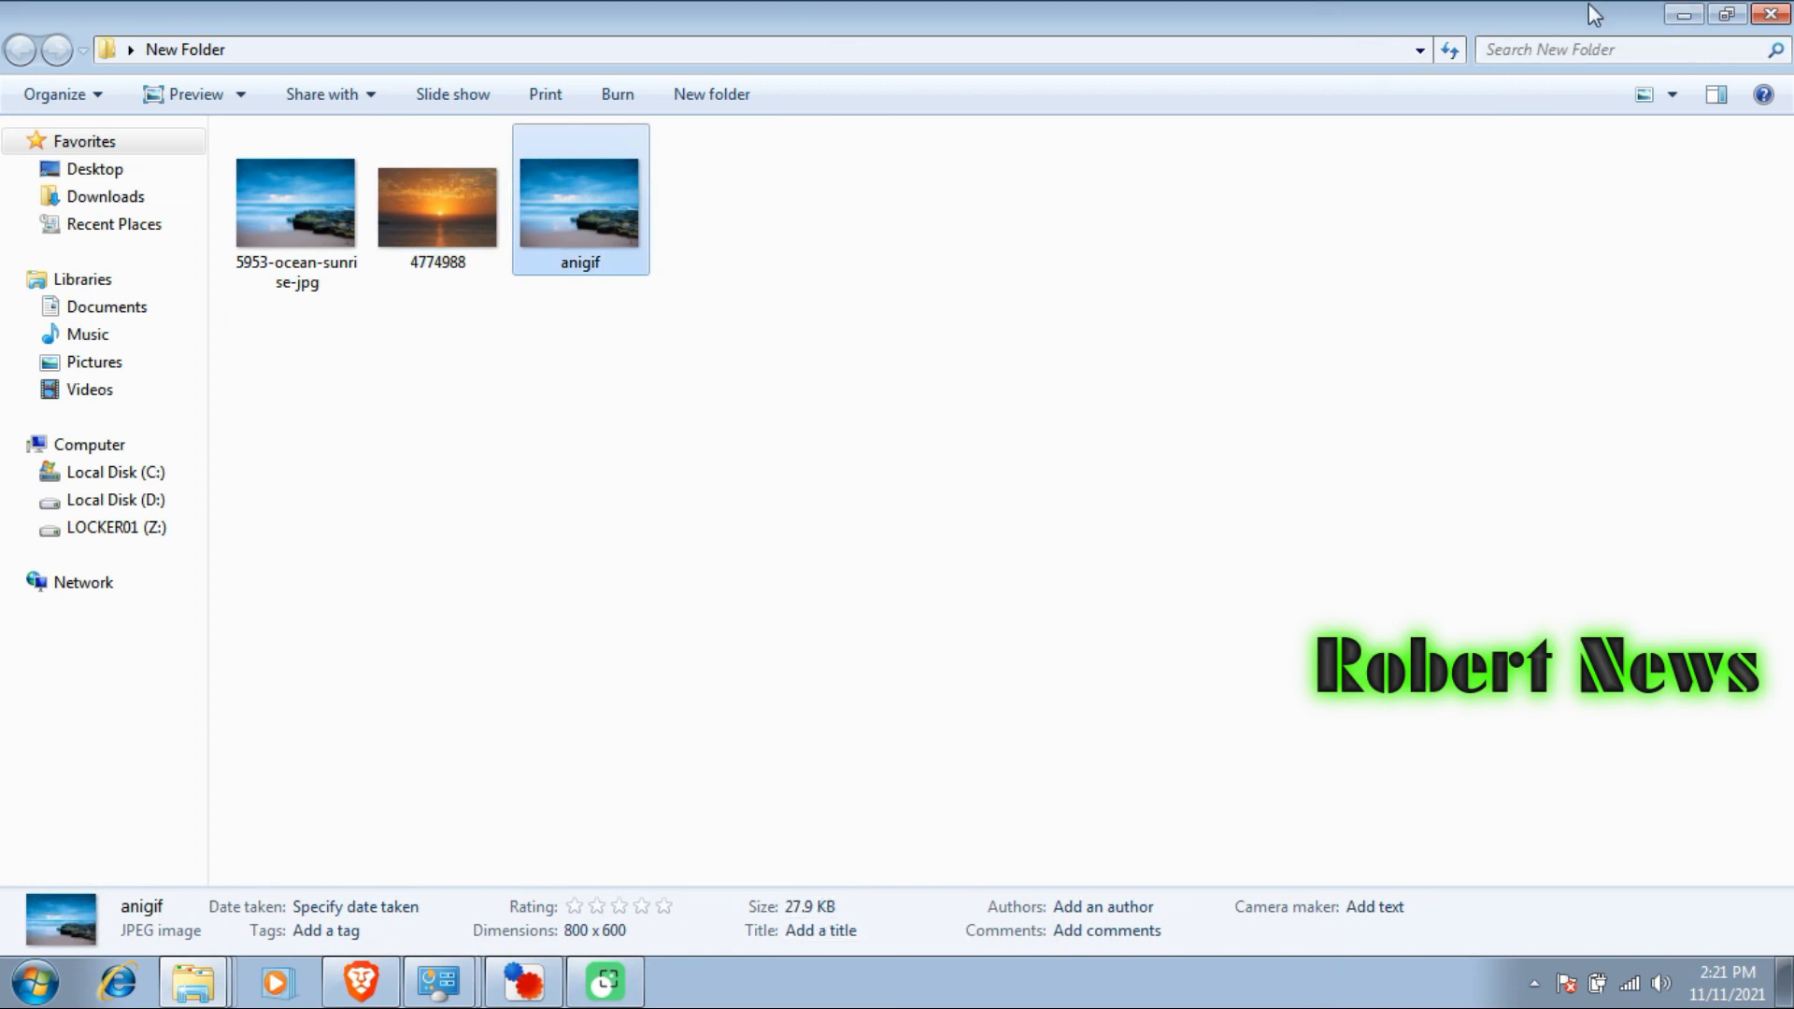